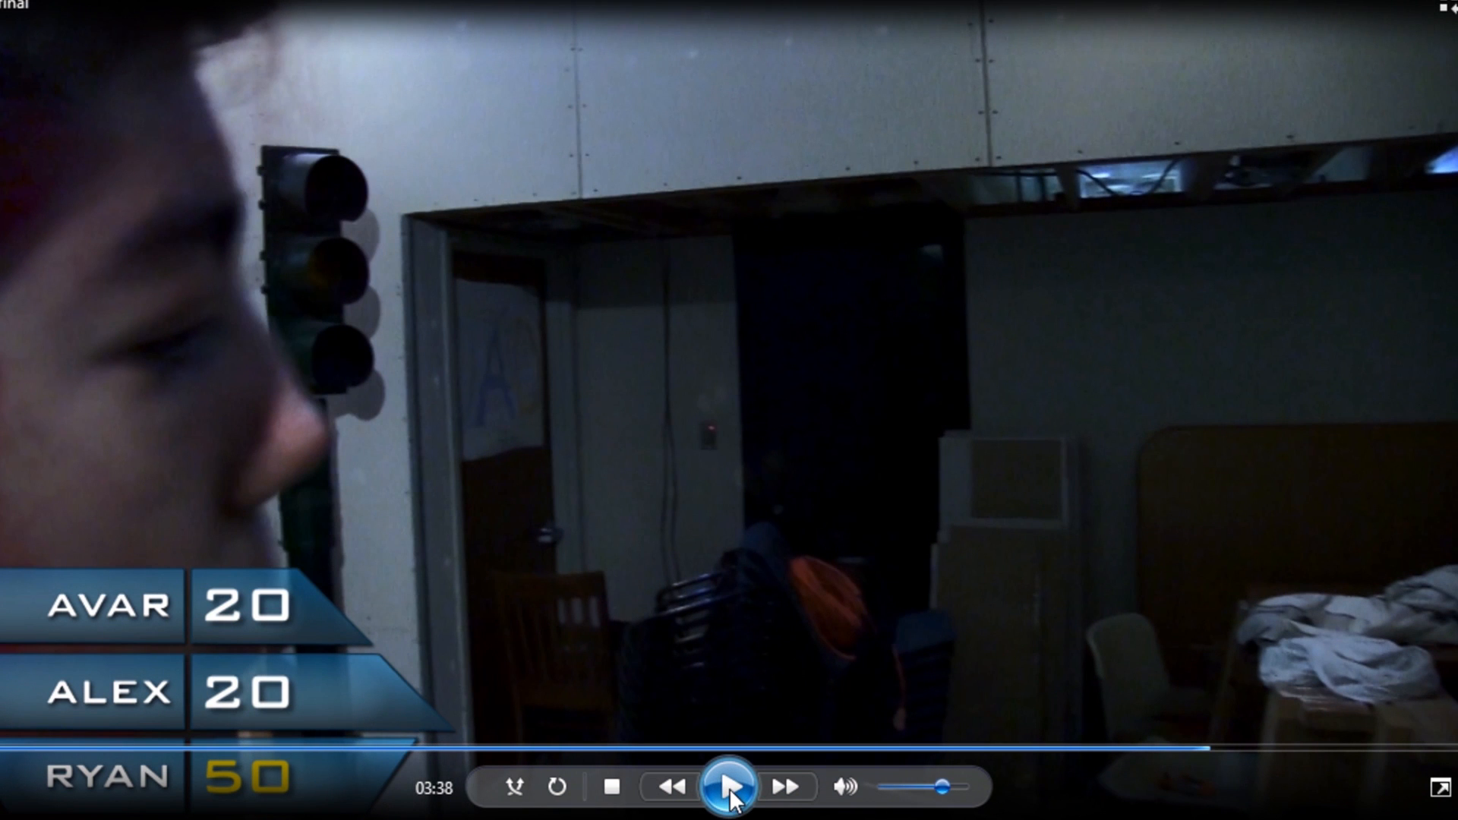
# Play the finished basement clip from 3:38 to about 3:50, then pause it.
pyautogui.click(731, 787)
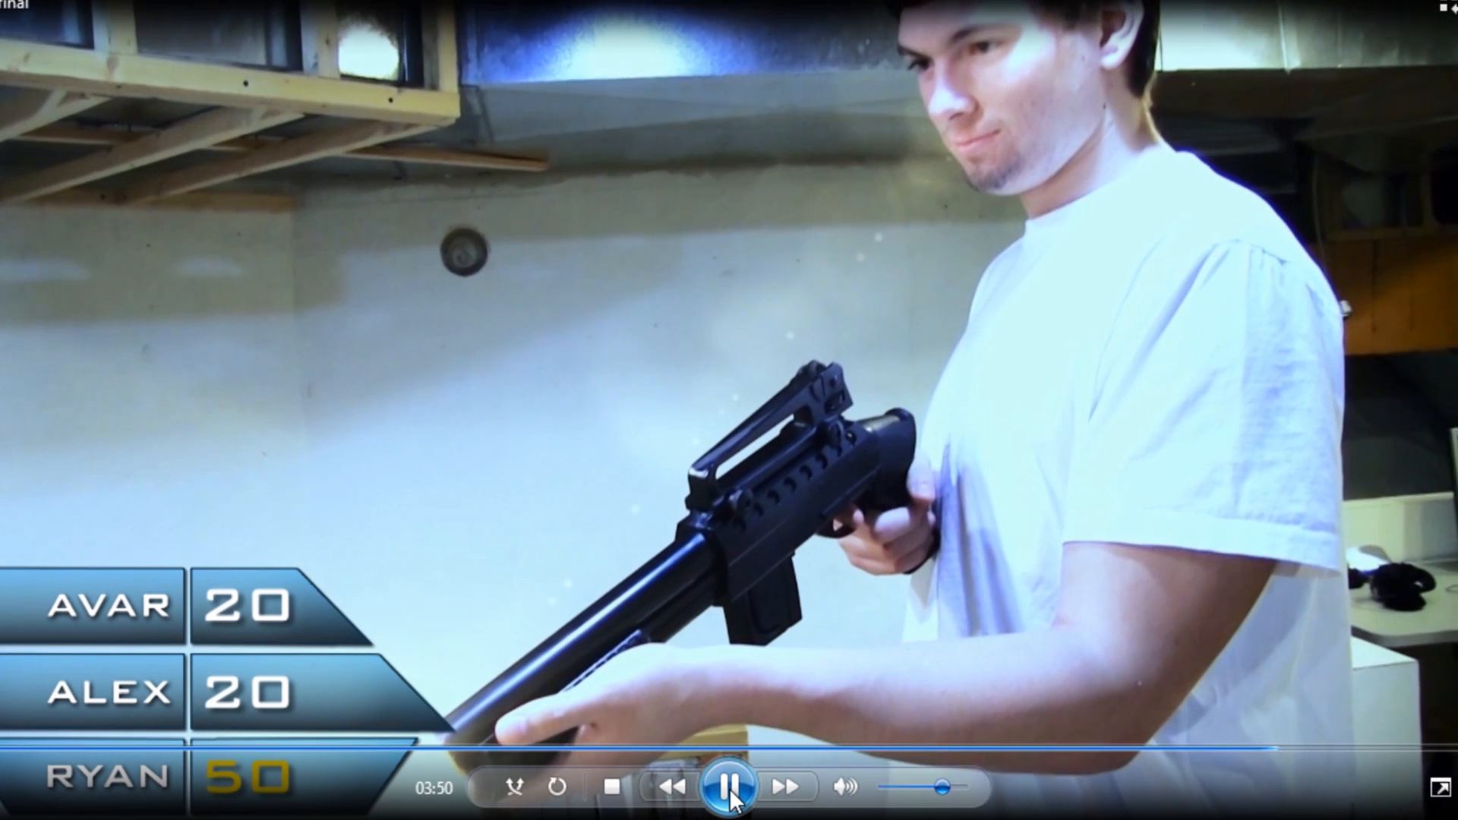
pyautogui.click(728, 786)
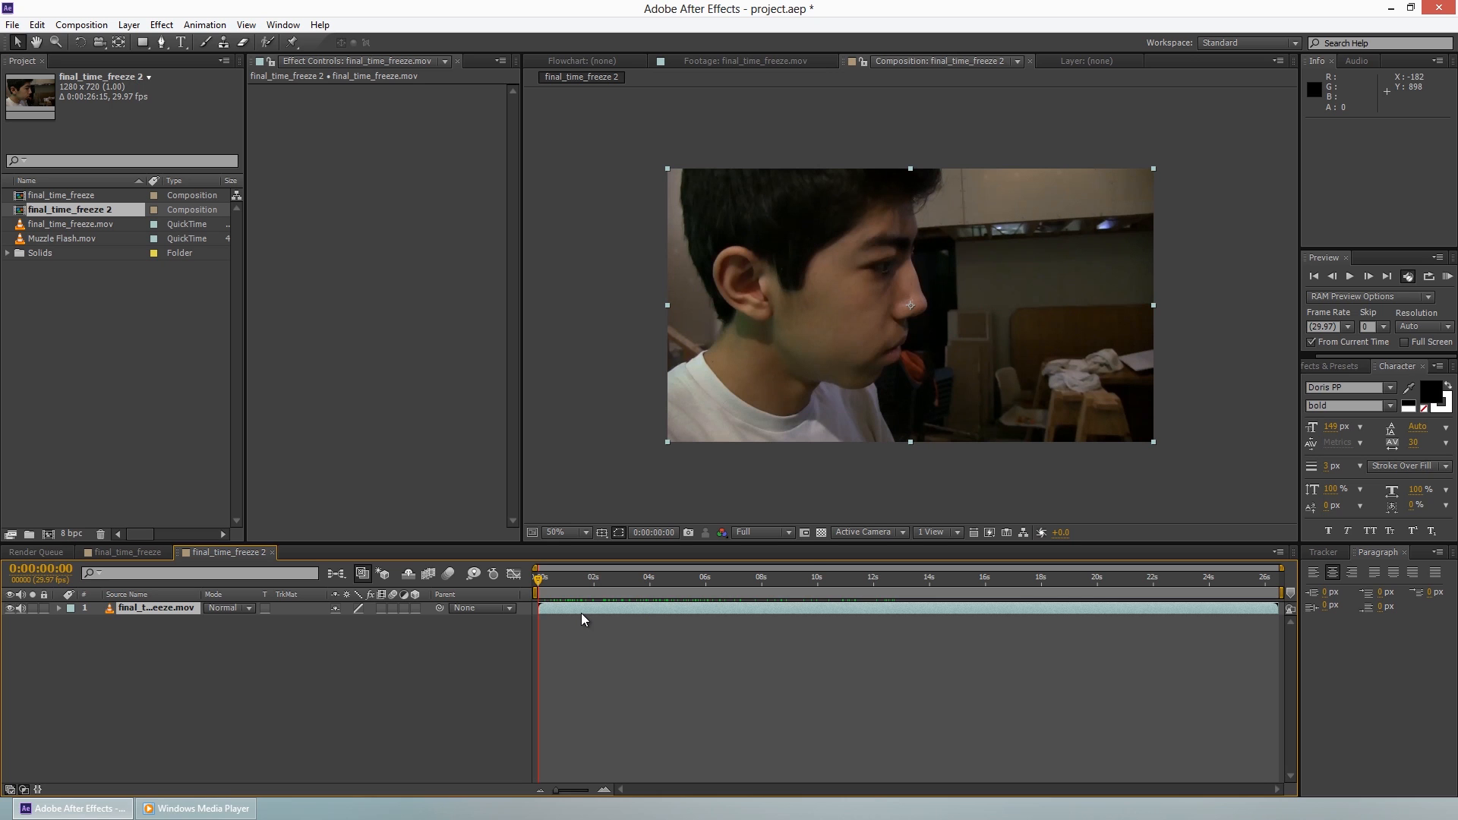
# Apply Track Camera to the footage layer from its context menu and let it analyze.
pyautogui.rightClick(583, 621)
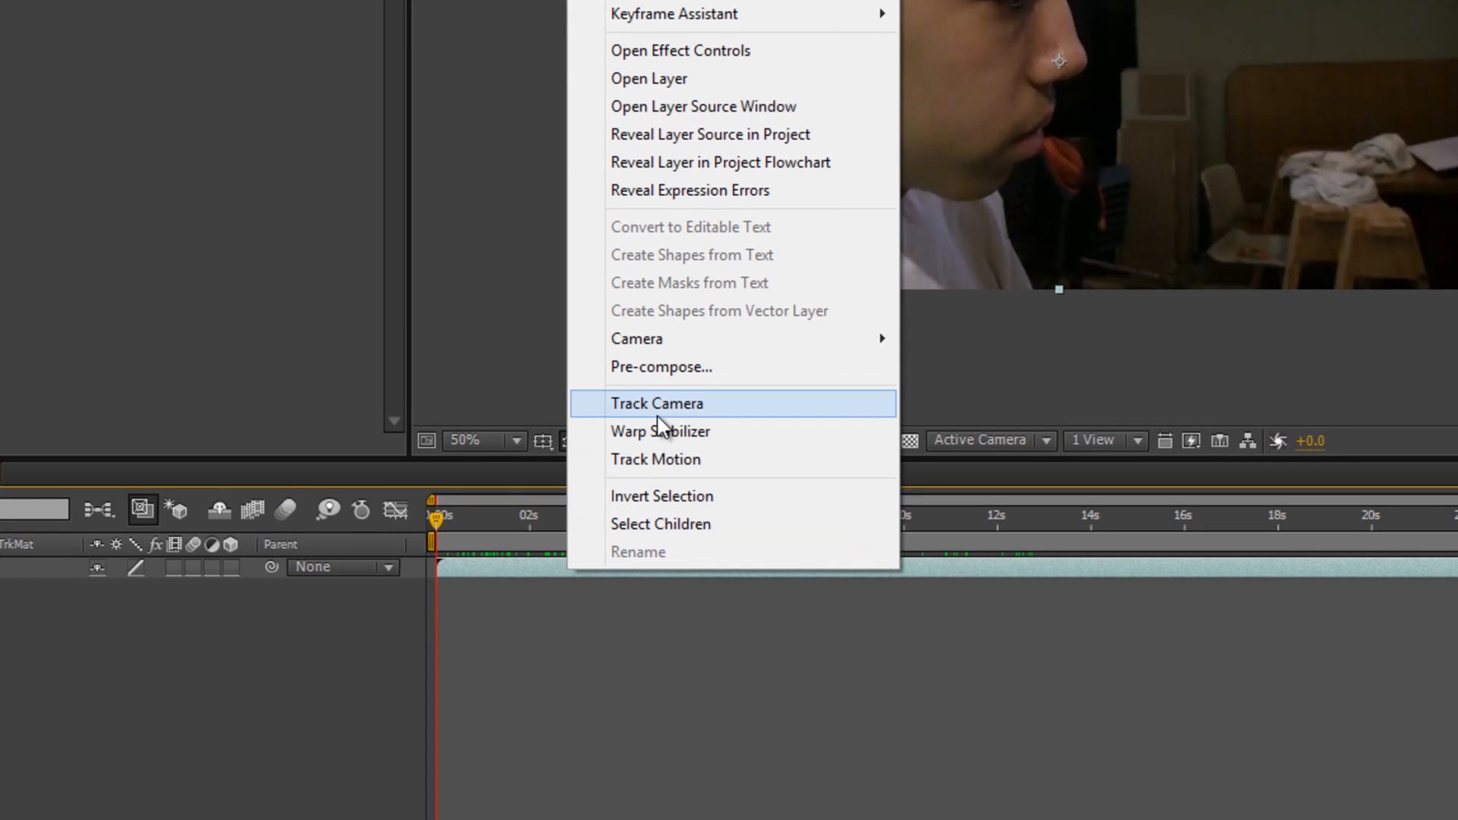
pyautogui.click(657, 402)
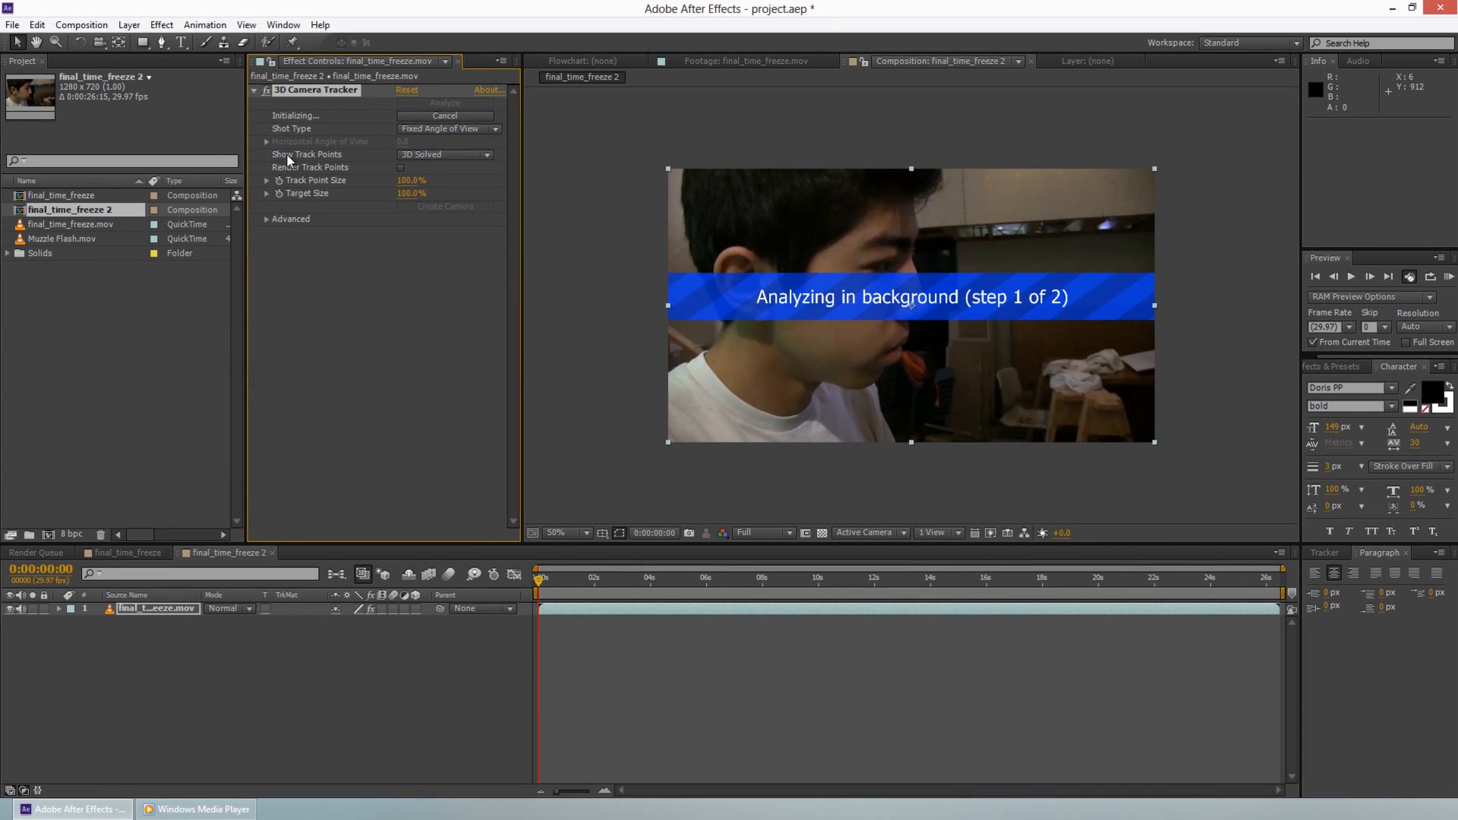
pyautogui.moveTo(515, 200)
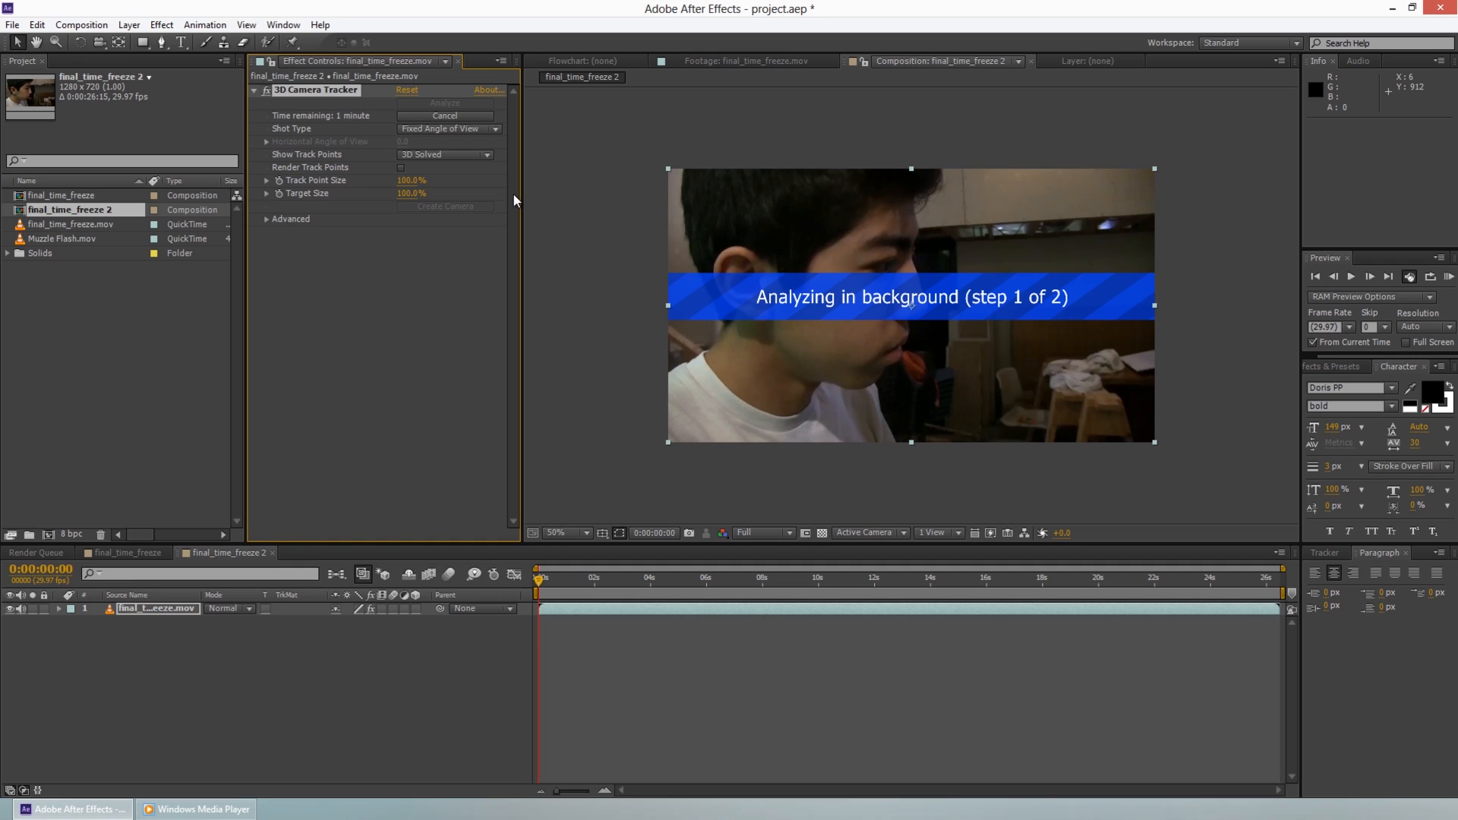
pyautogui.moveTo(559, 291)
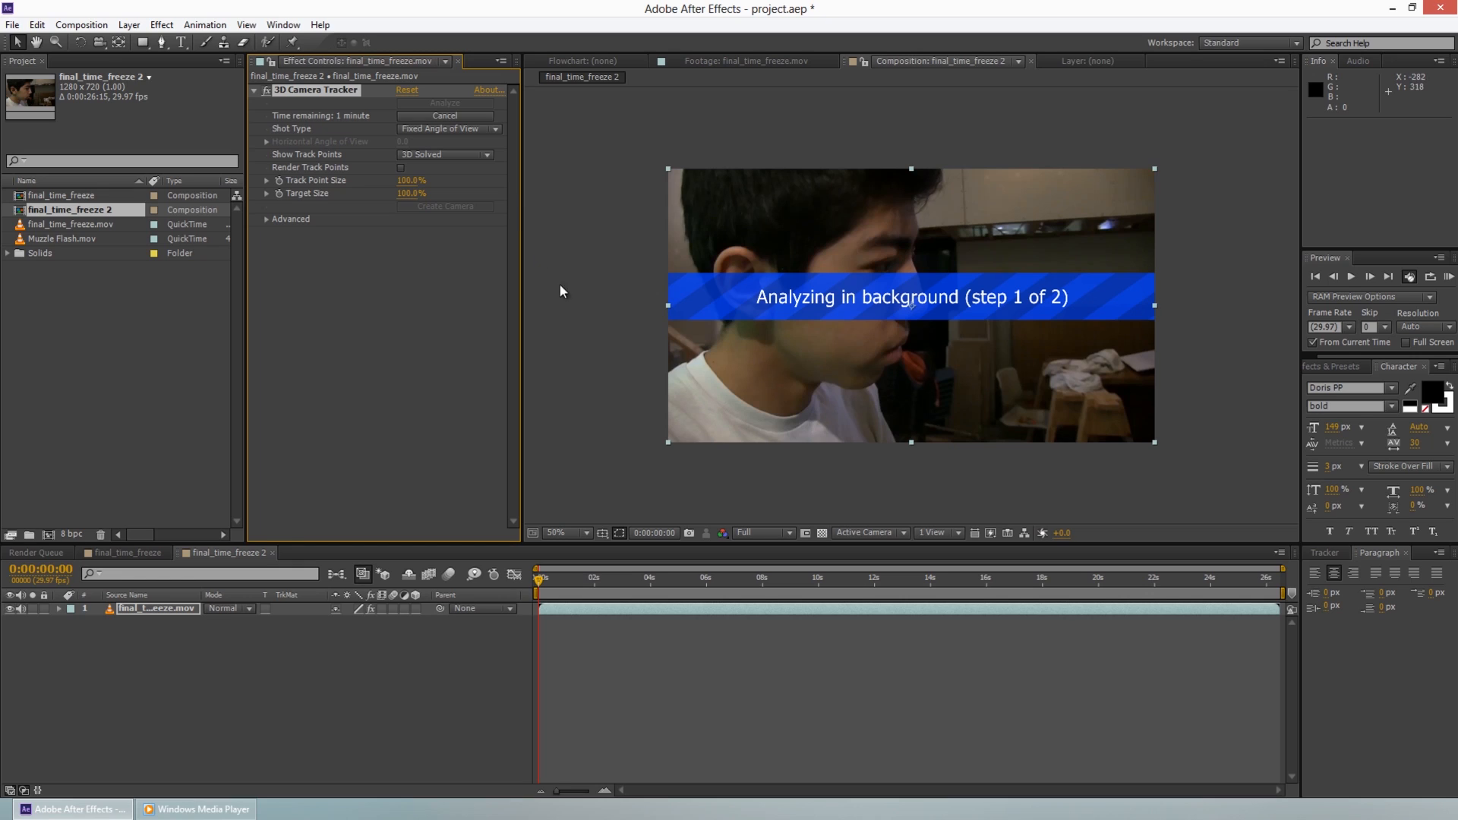
pyautogui.moveTo(464, 474)
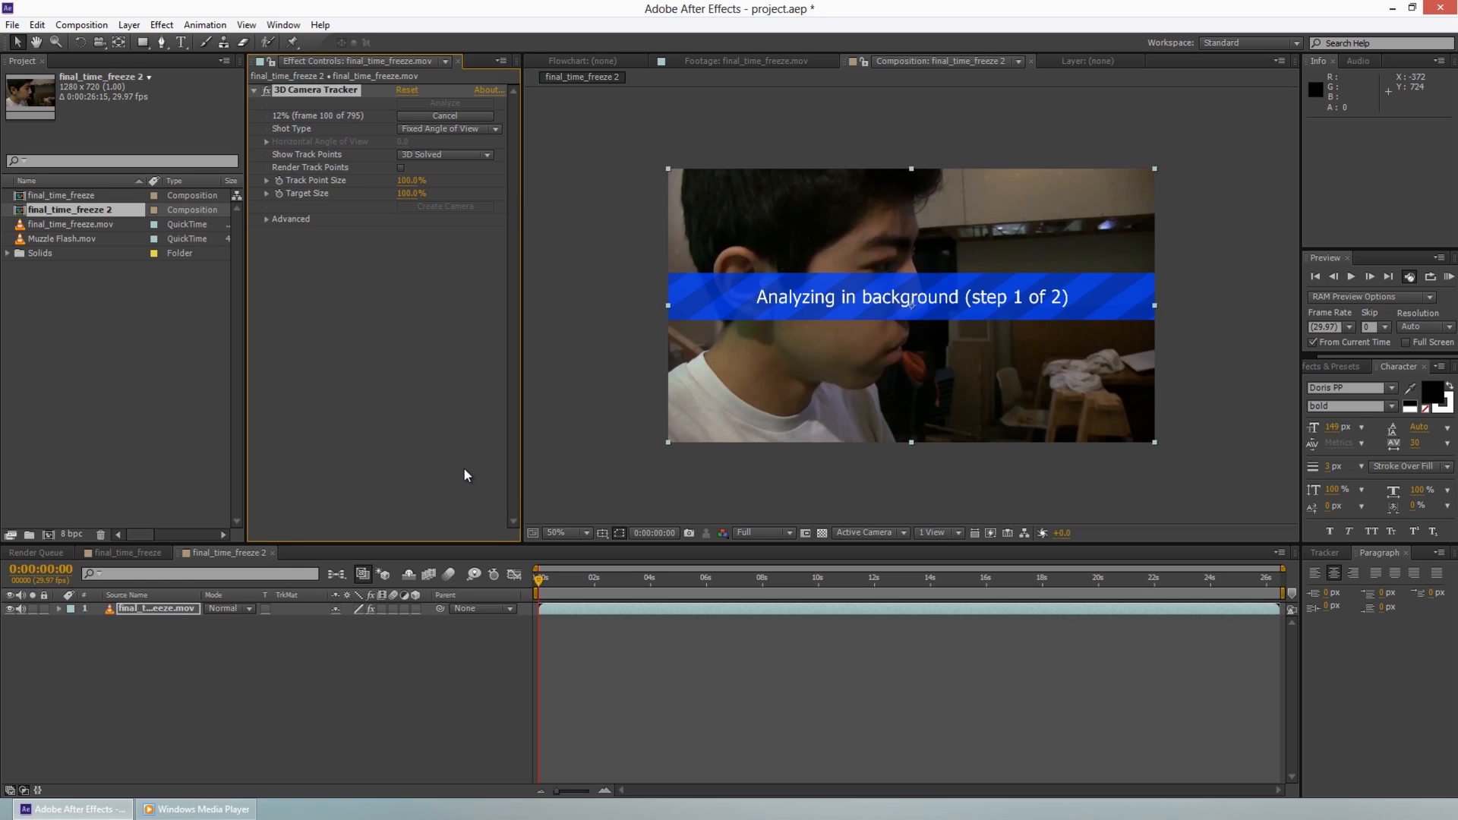
pyautogui.moveTo(370, 393)
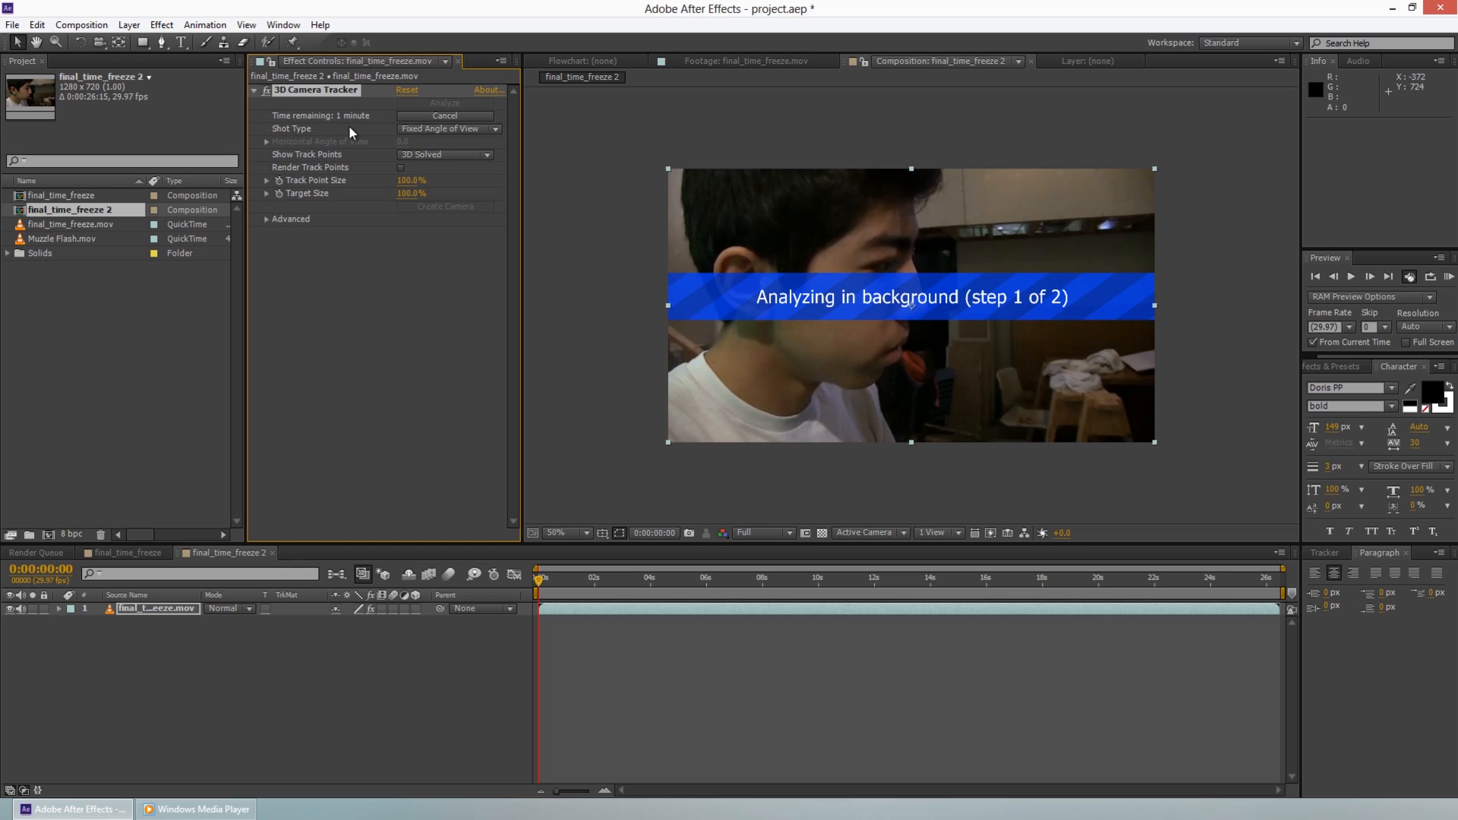
pyautogui.moveTo(413, 314)
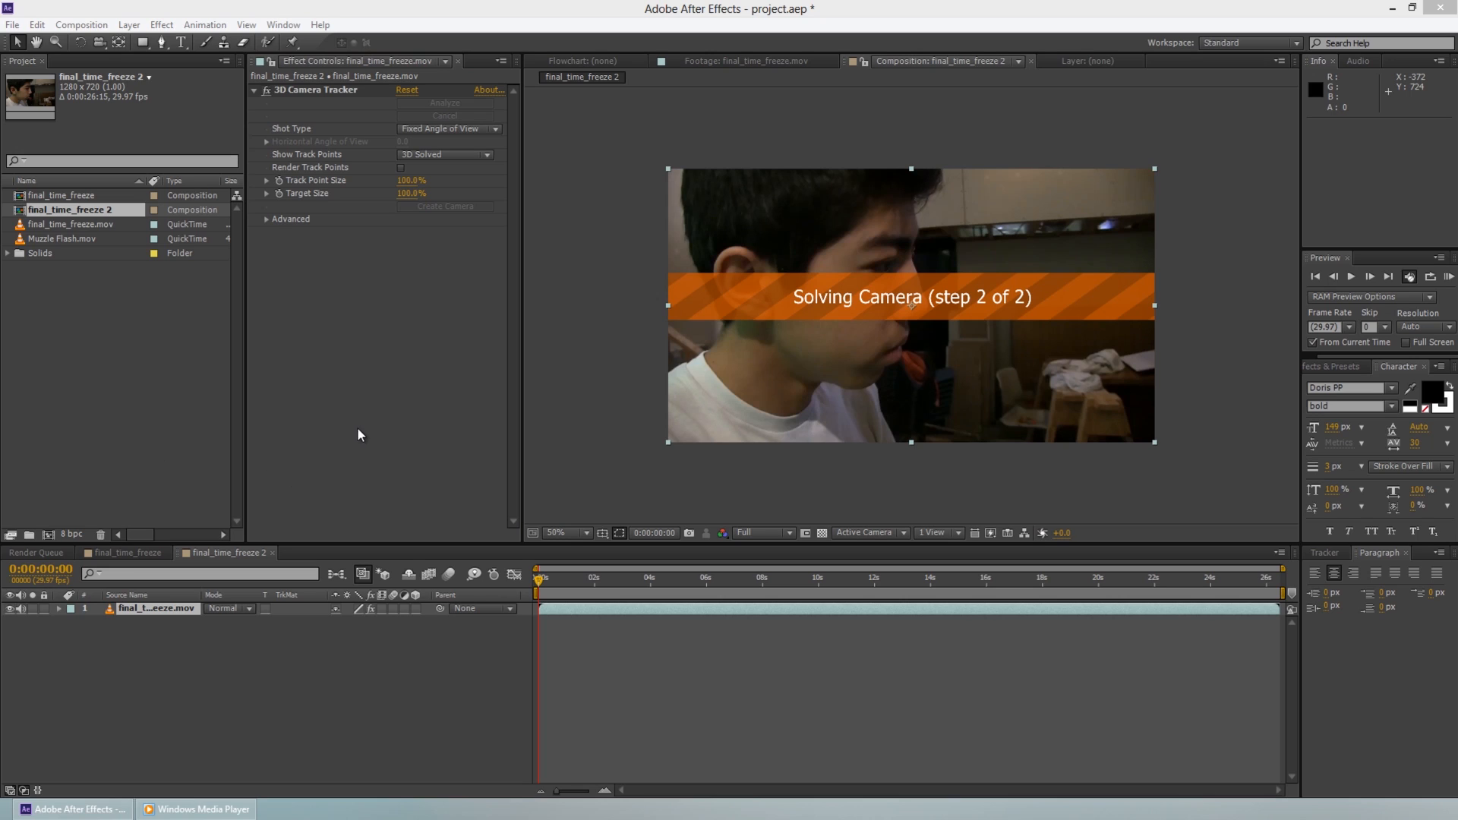
pyautogui.moveTo(915, 431)
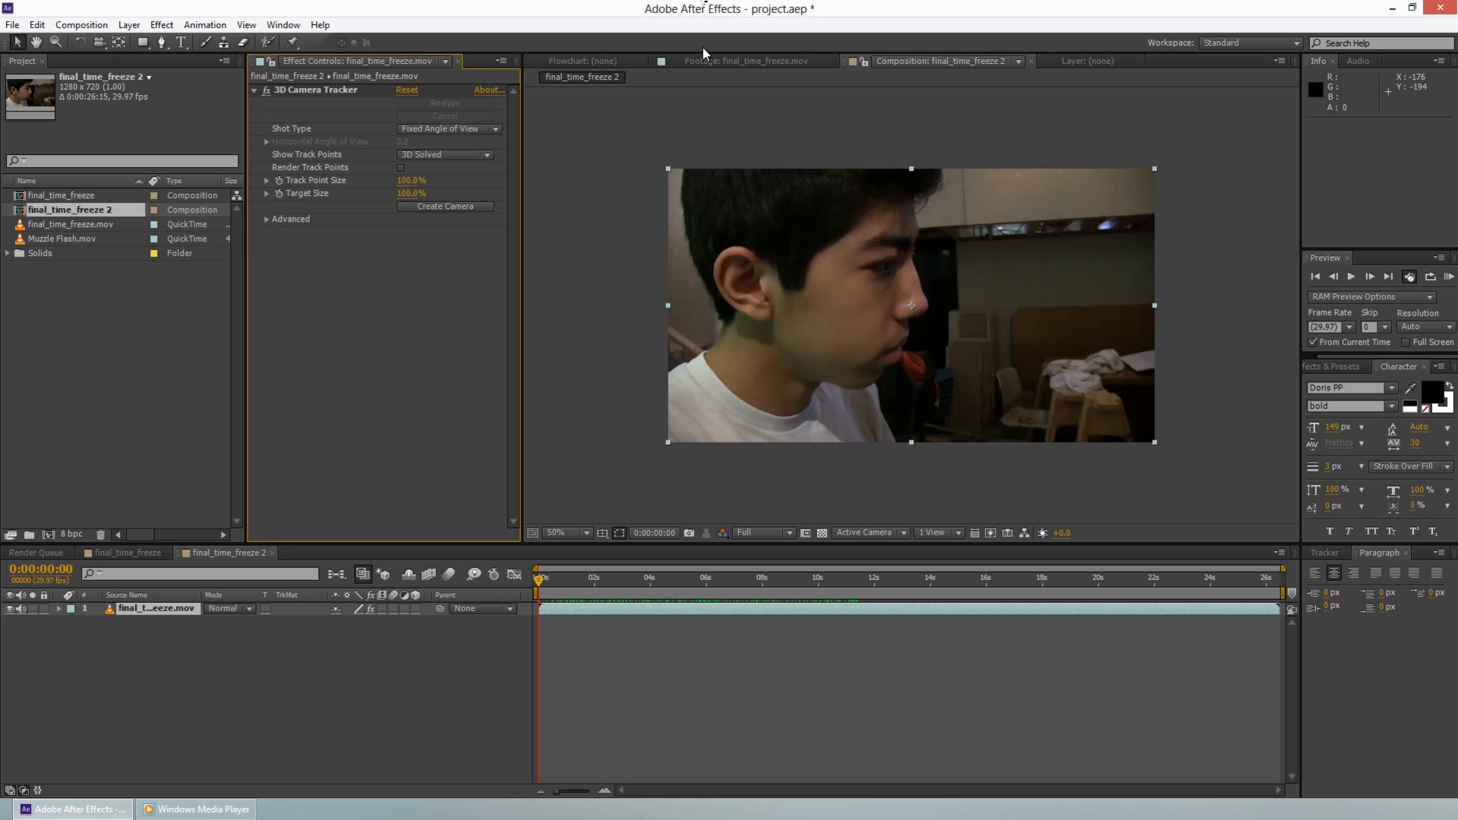
pyautogui.moveTo(828, 323)
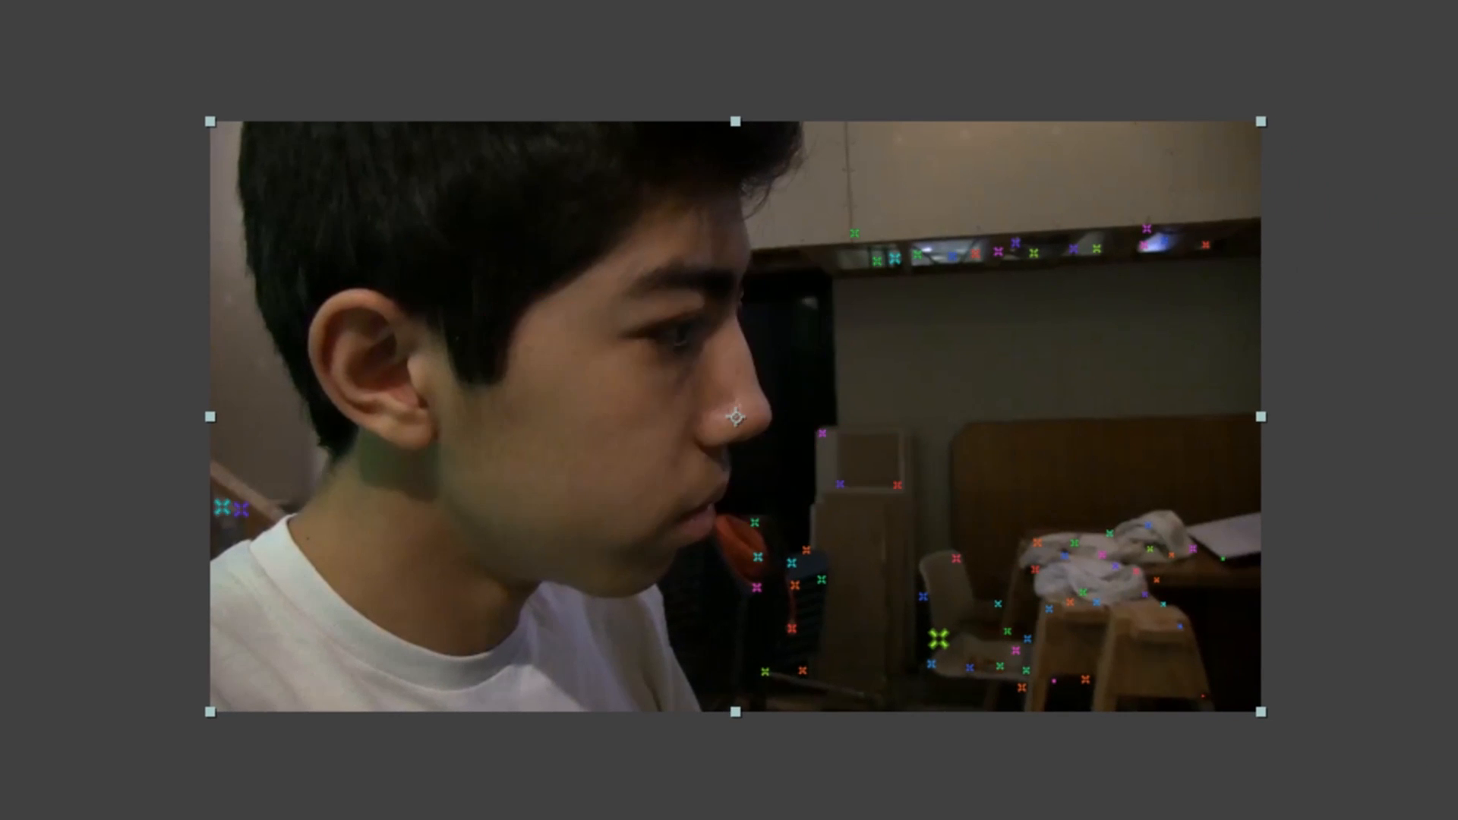
# Bring up creation options for the selected track points at the gun's muzzle.
pyautogui.rightClick(511, 358)
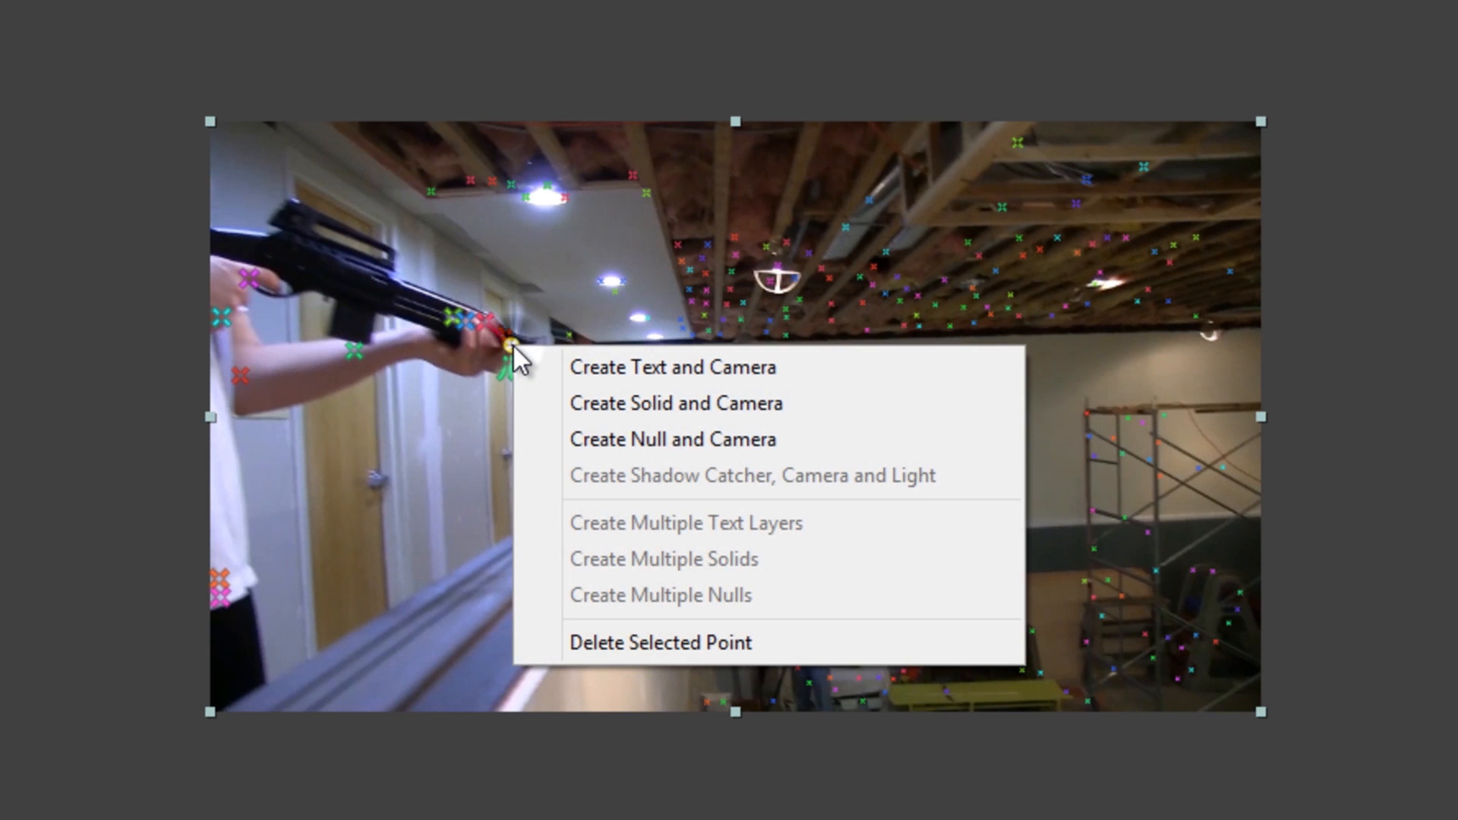
pyautogui.moveTo(639, 439)
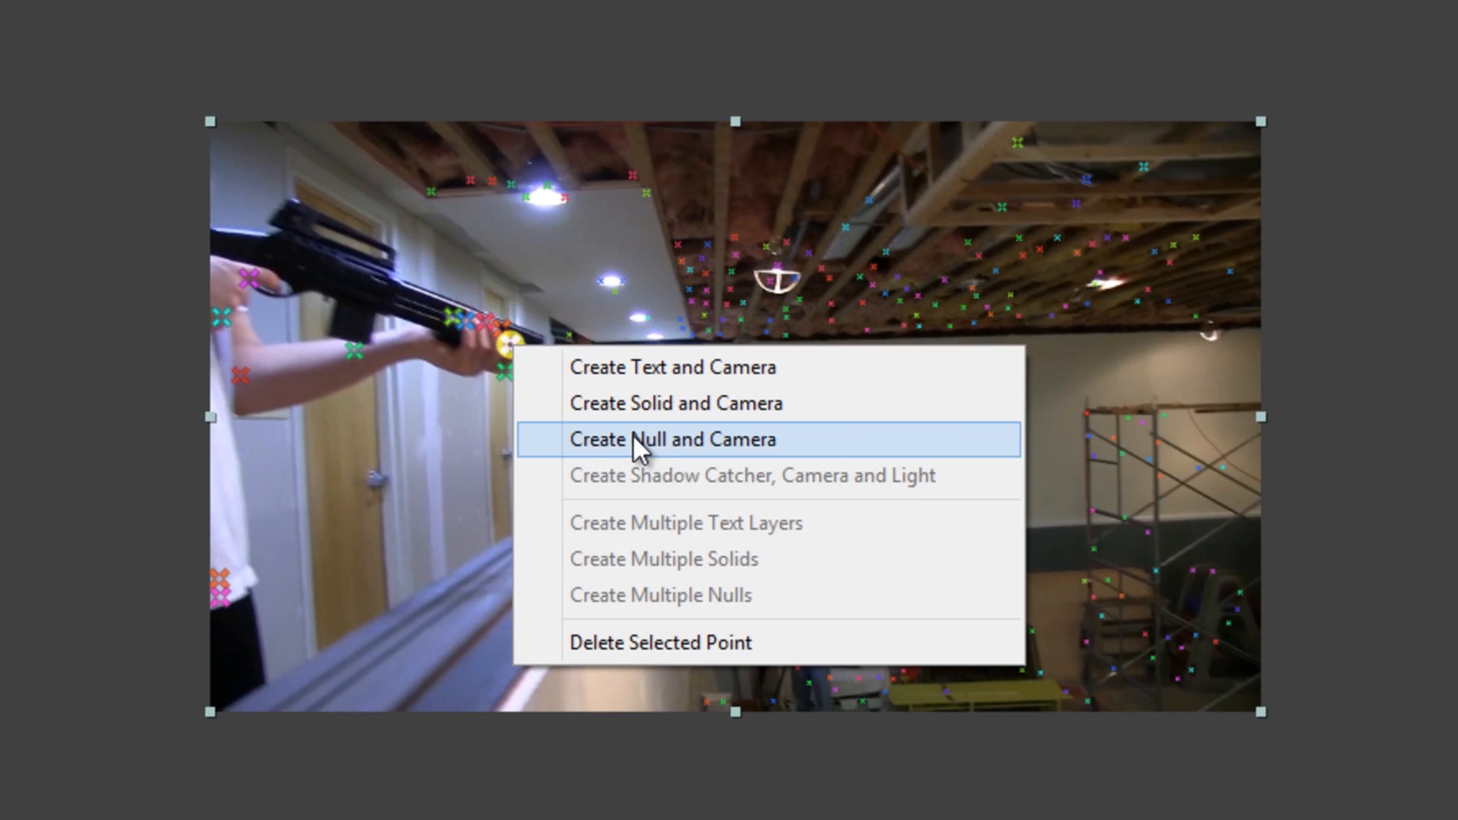
# Create a Track Null and 3D camera from the muzzle track points and check the null's spot.
pyautogui.click(672, 439)
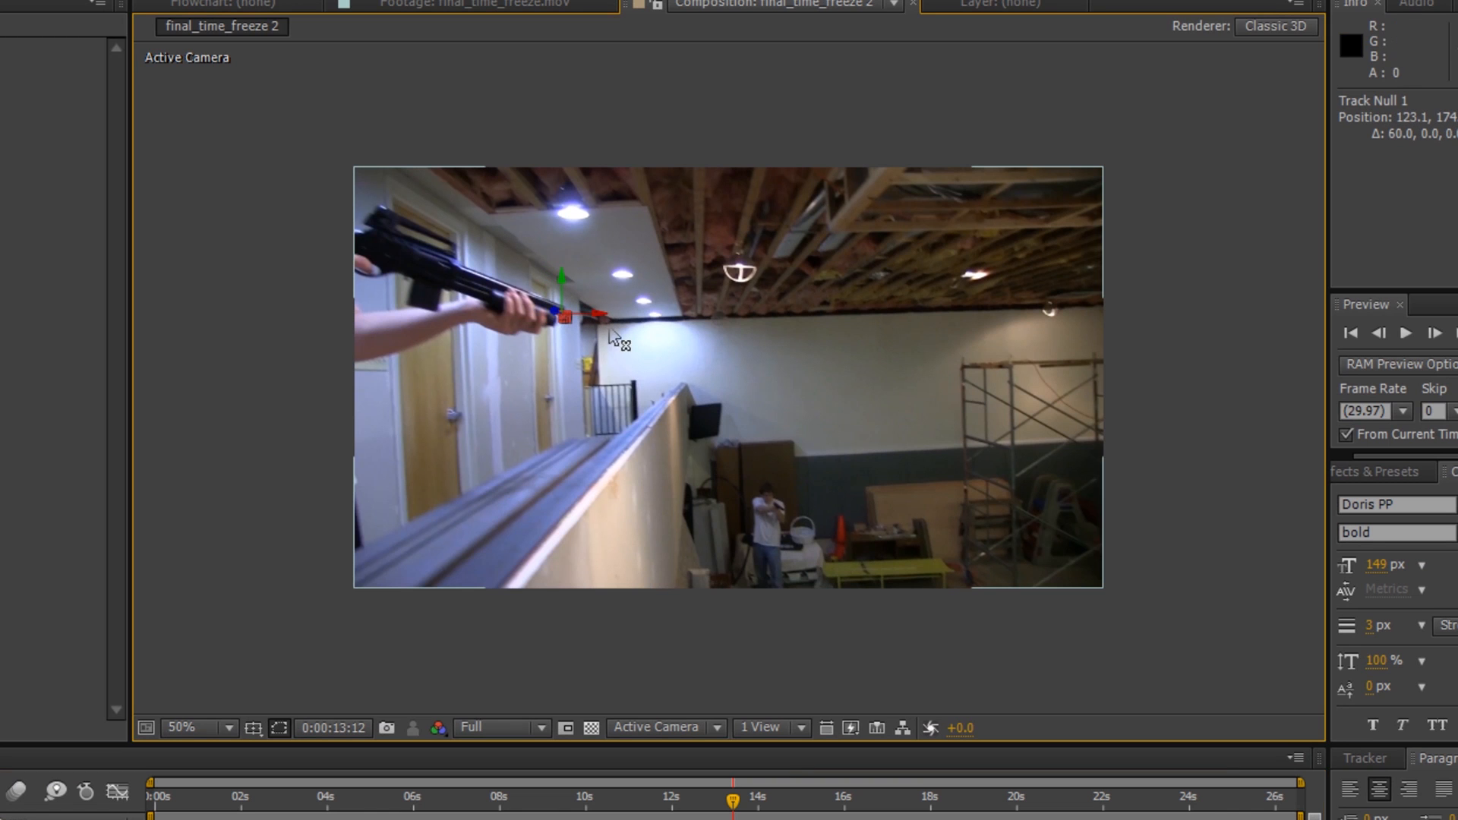
pyautogui.moveTo(732, 796); pyautogui.dragTo(795, 796)
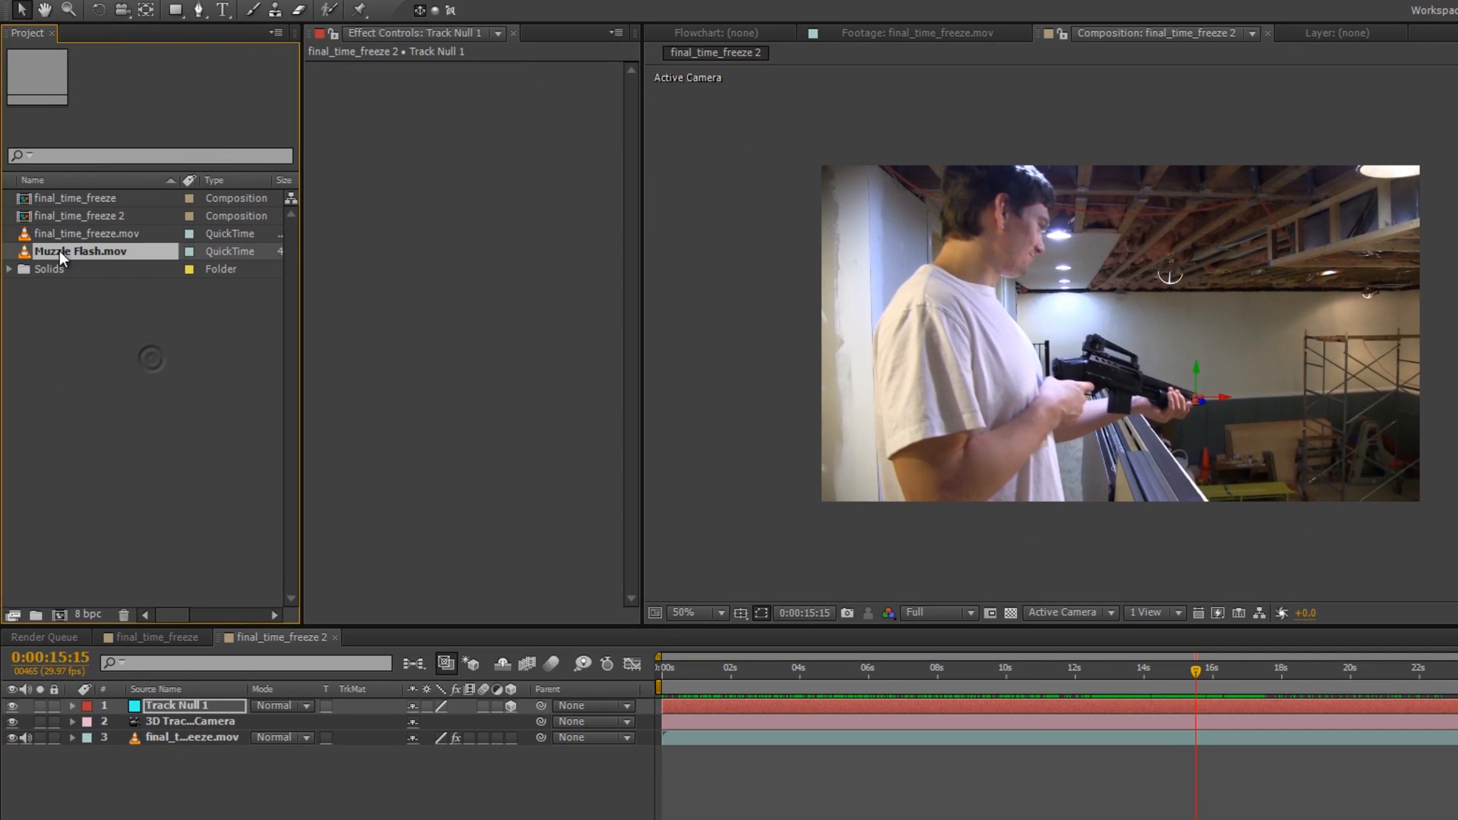
# Add Muzzle Flash.mov as a layer near 15 s and freeze it on a single frame.
pyautogui.click(86, 252)
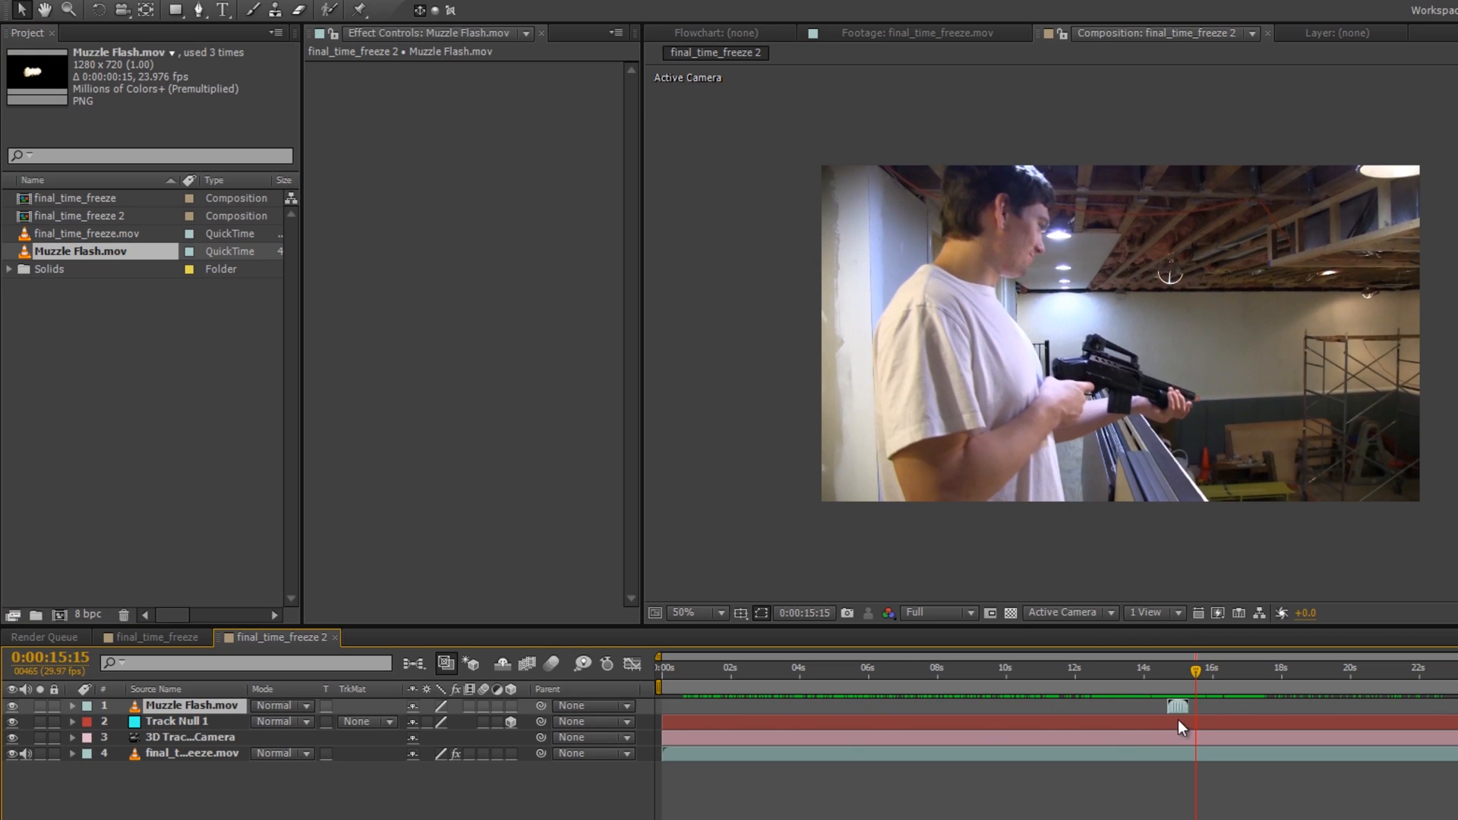
pyautogui.click(1180, 704)
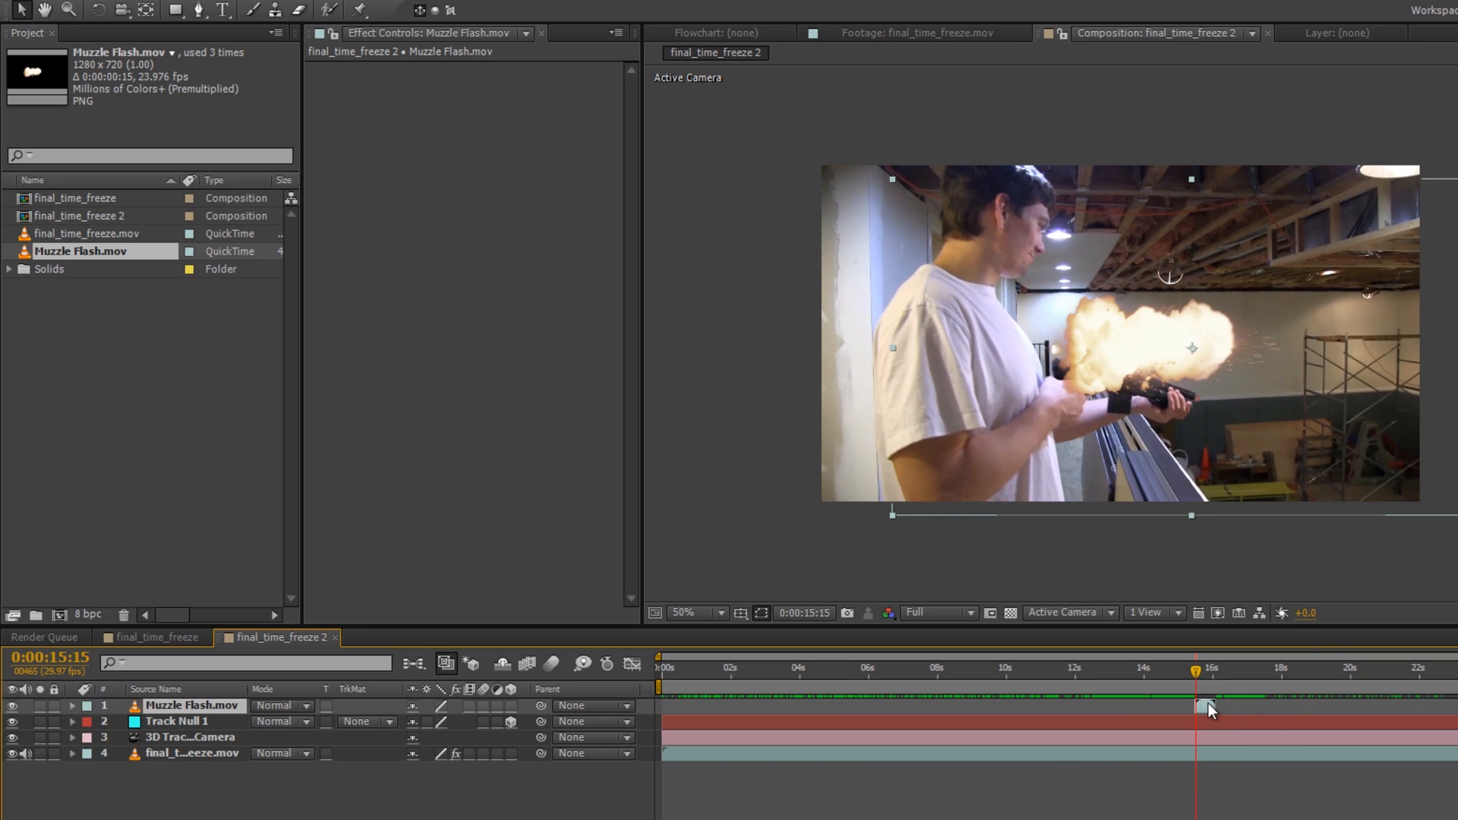
pyautogui.rightClick(1205, 707)
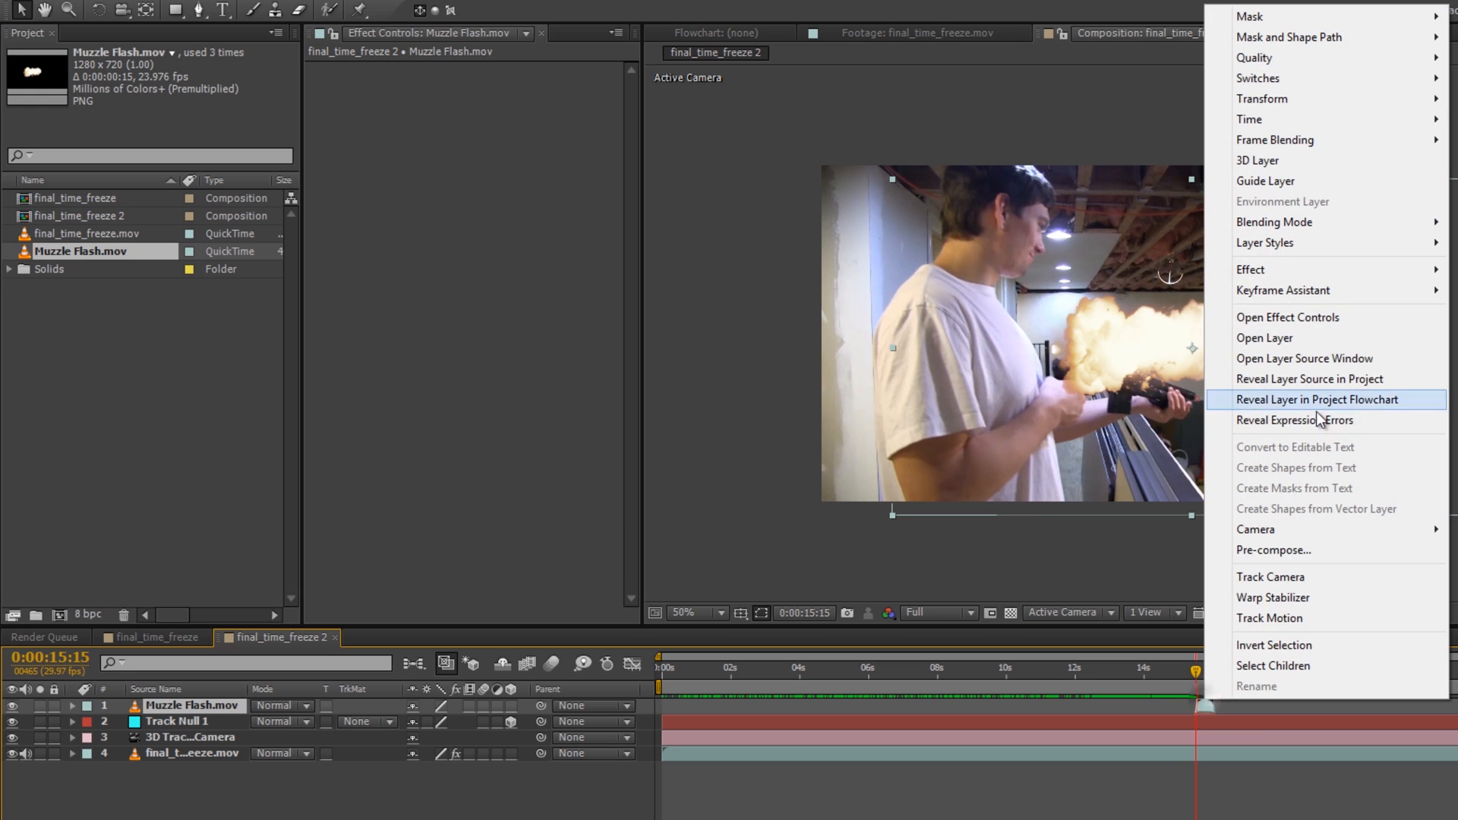
pyautogui.moveTo(1259, 119)
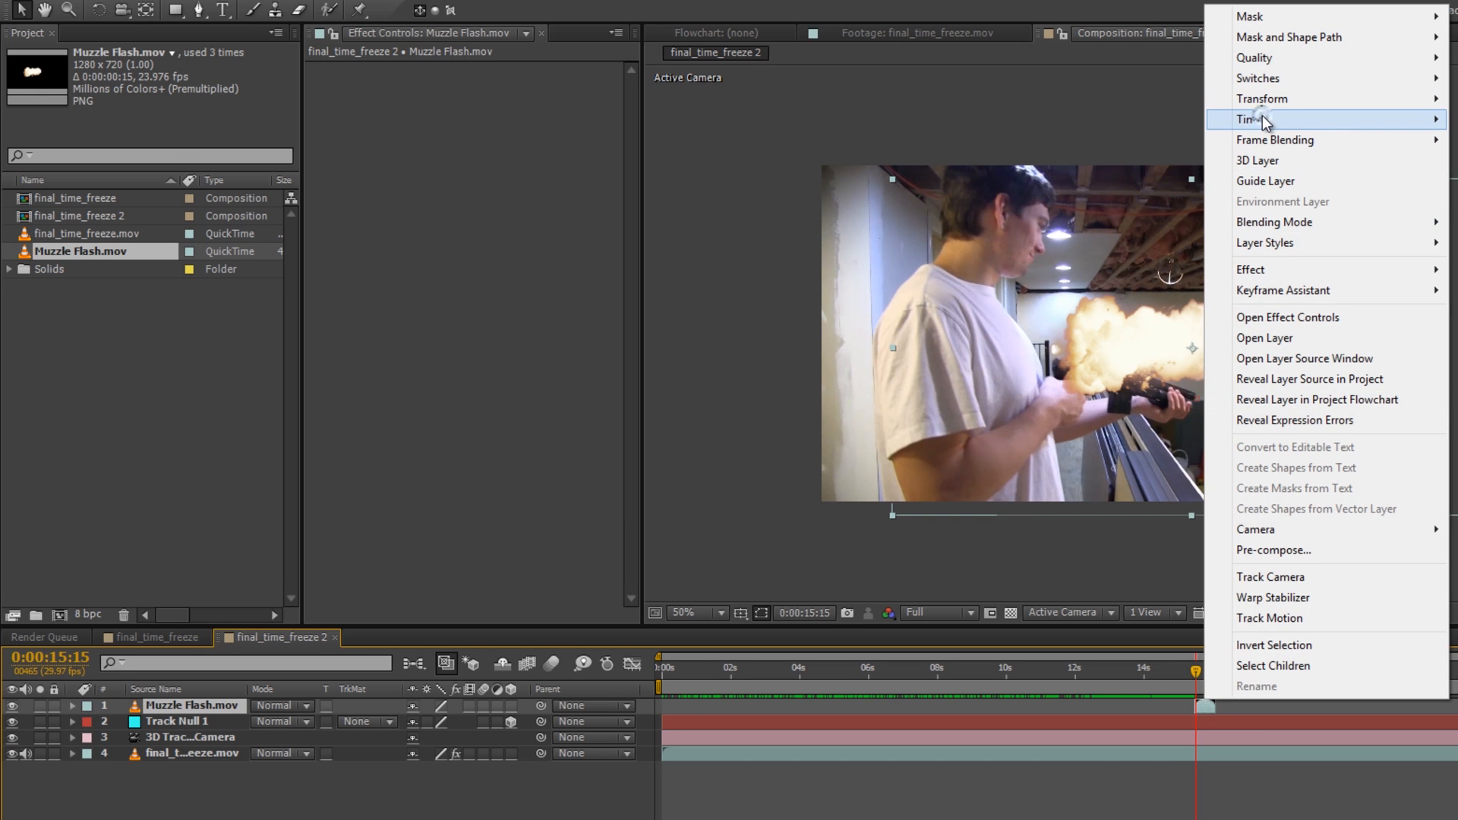
pyautogui.moveTo(1250, 119)
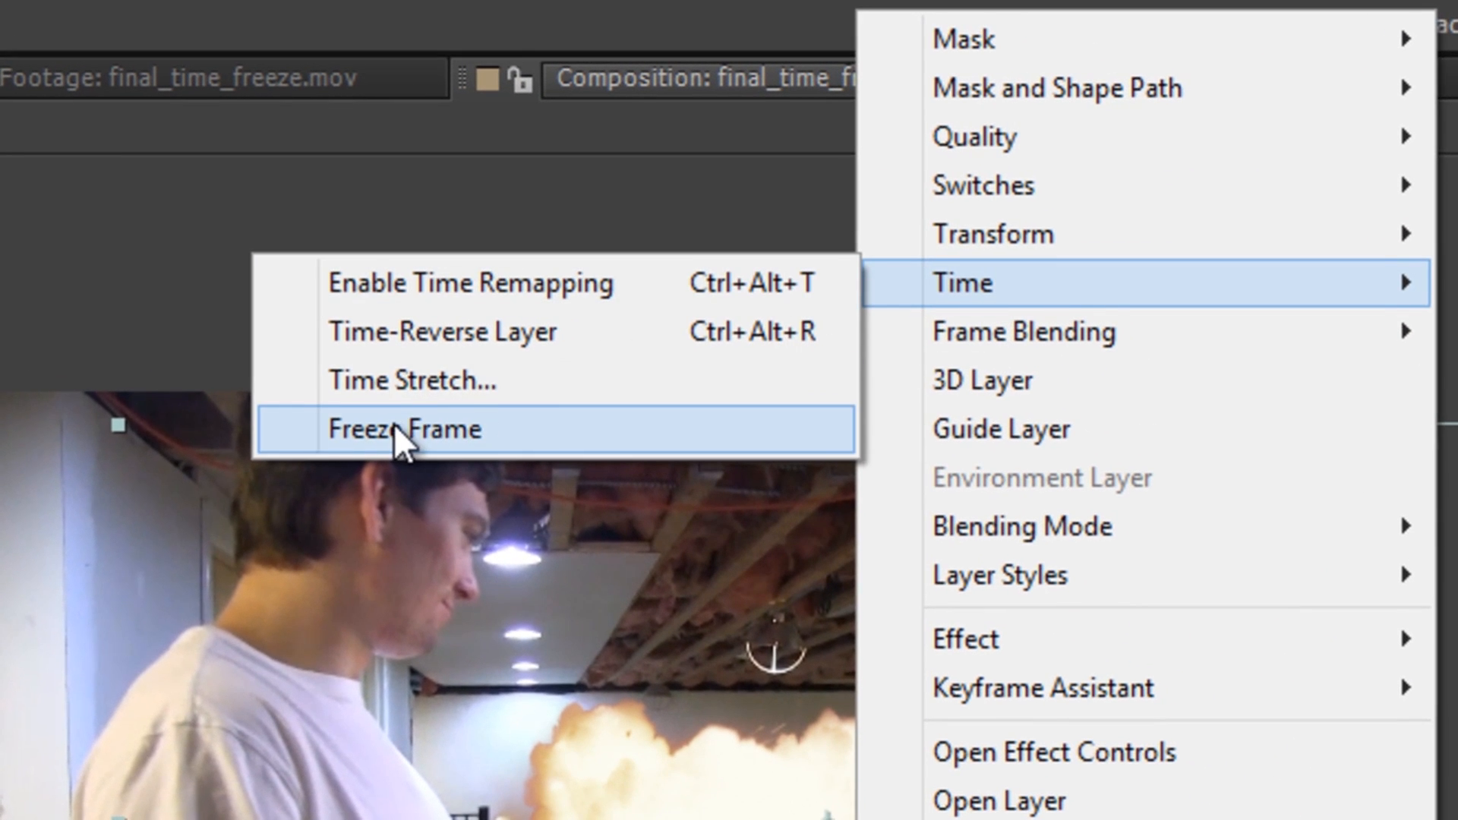
pyautogui.click(403, 428)
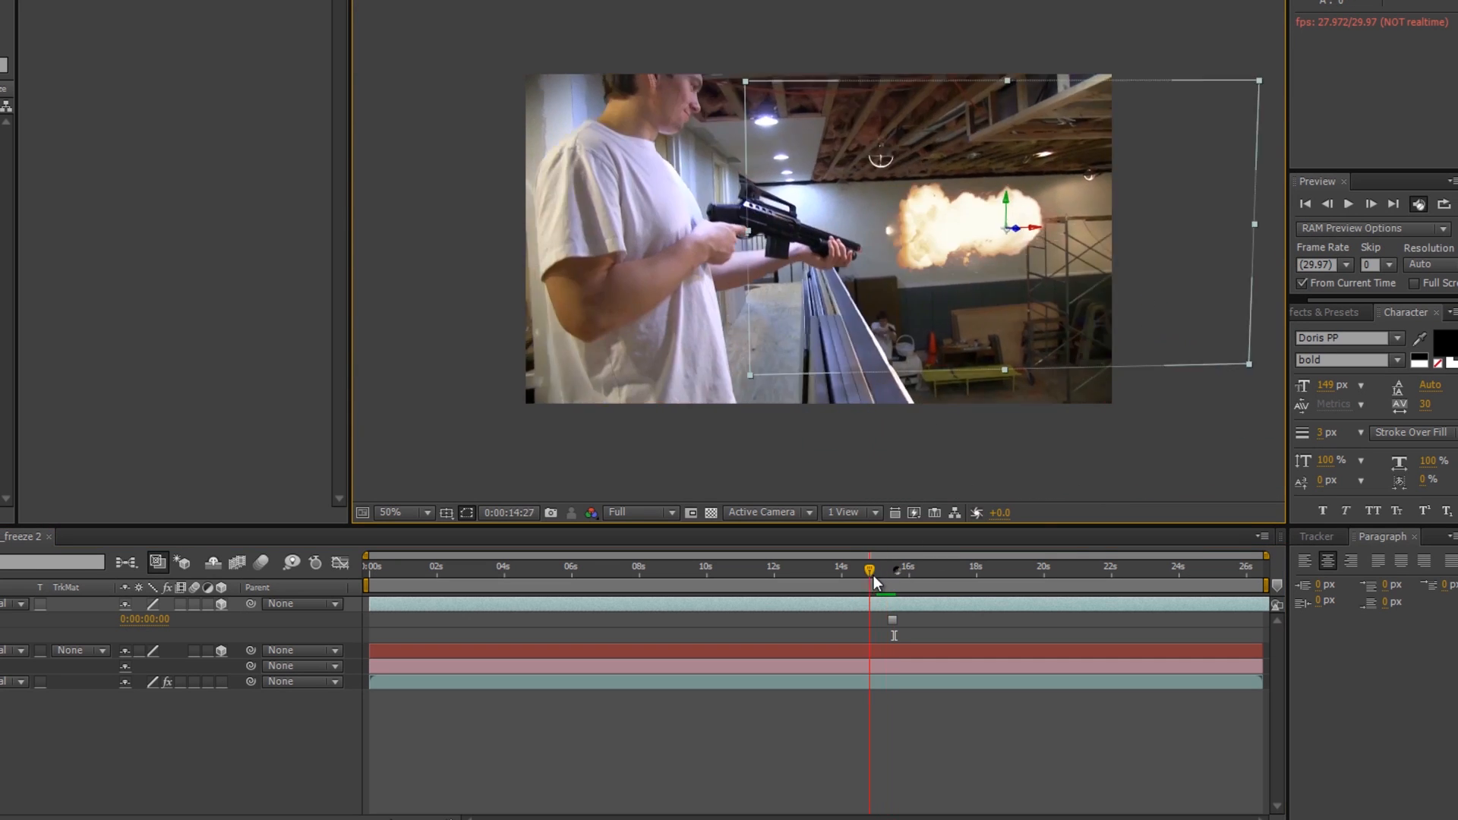
# Scrub around 15 s to confirm the flash timing, then select Track Null 1.
pyautogui.moveTo(869, 570); pyautogui.dragTo(902, 570)
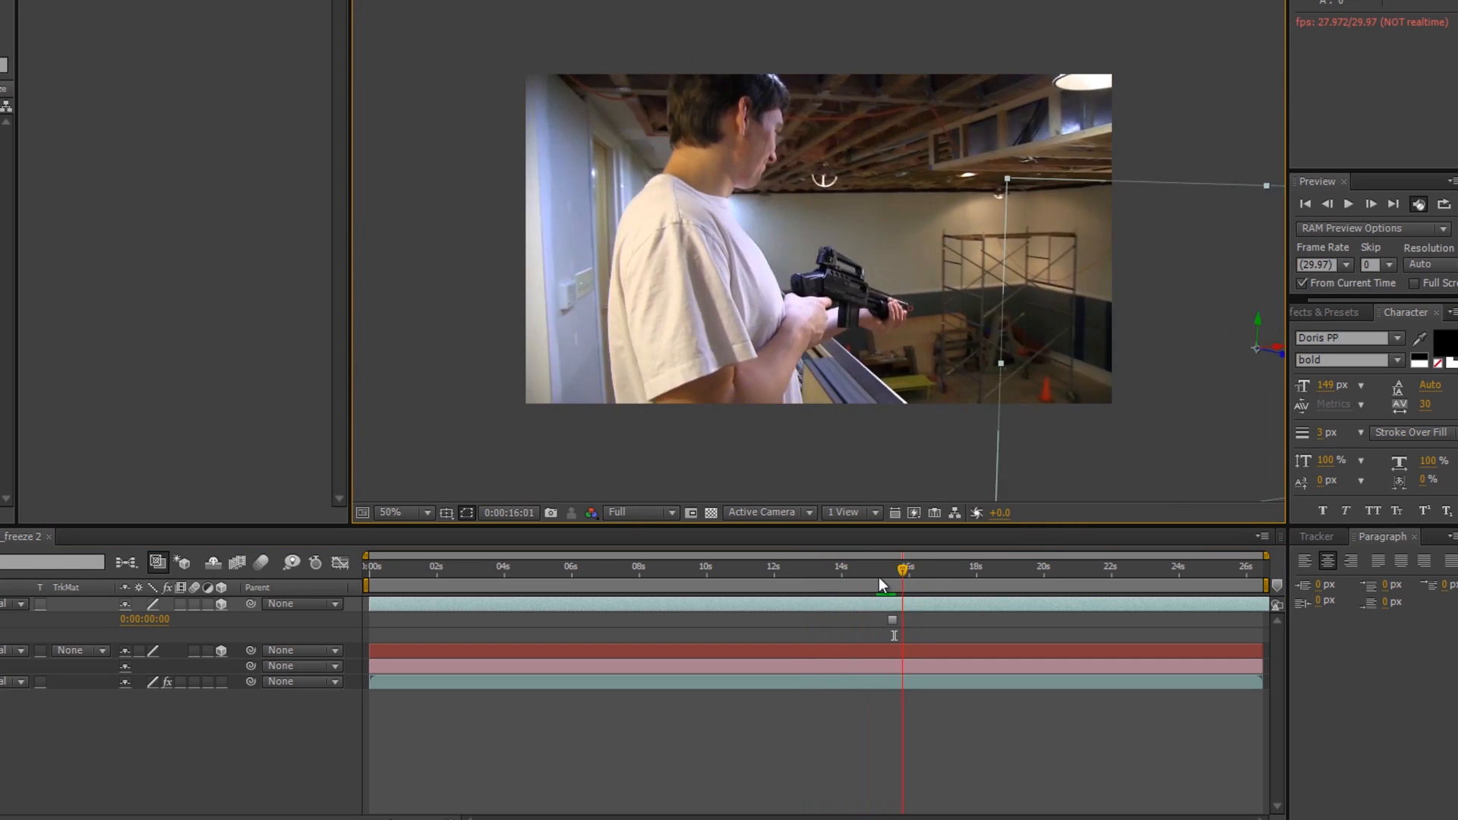
pyautogui.moveTo(902, 567); pyautogui.dragTo(841, 566)
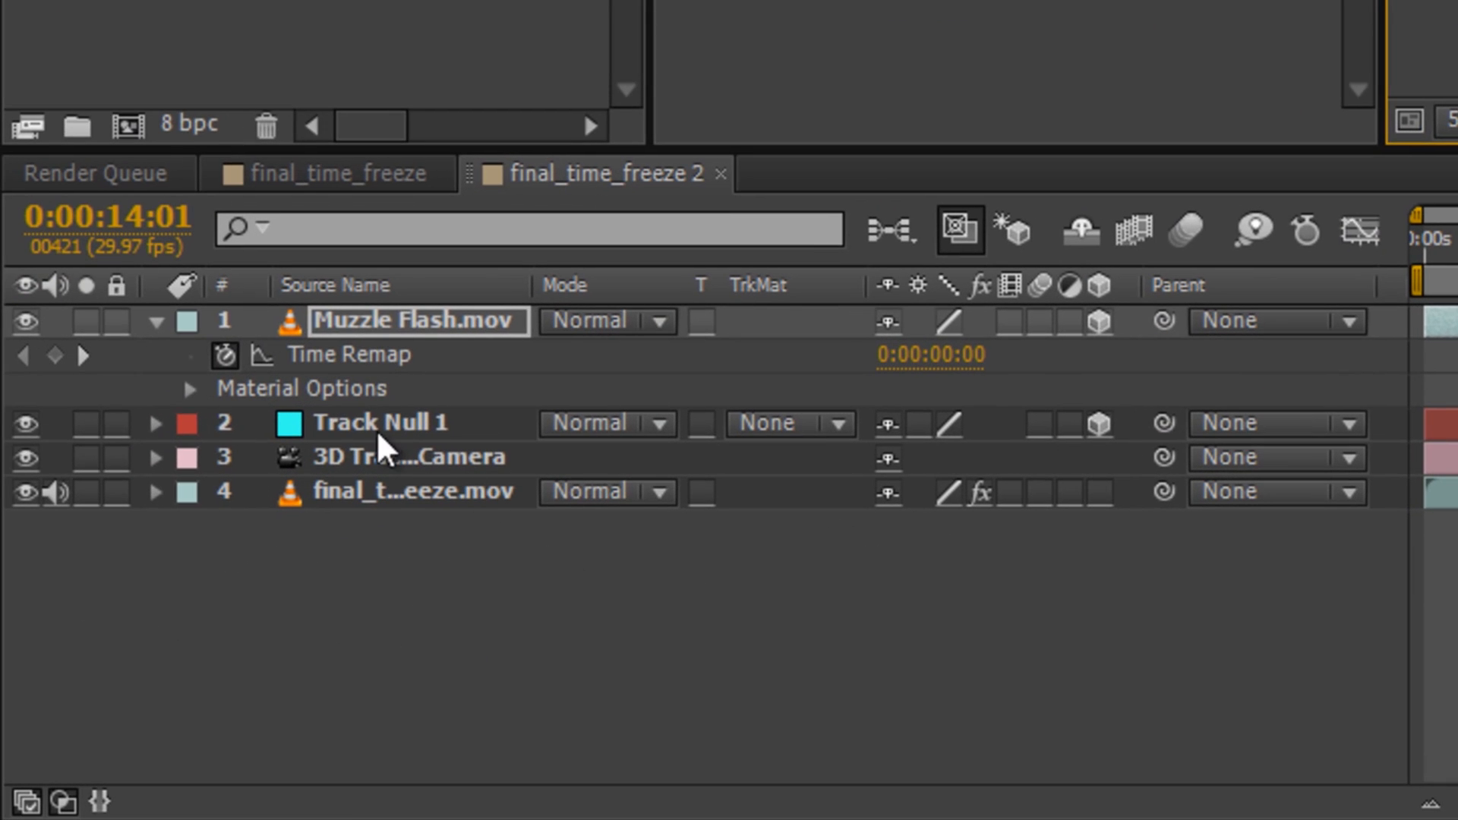
pyautogui.click(381, 422)
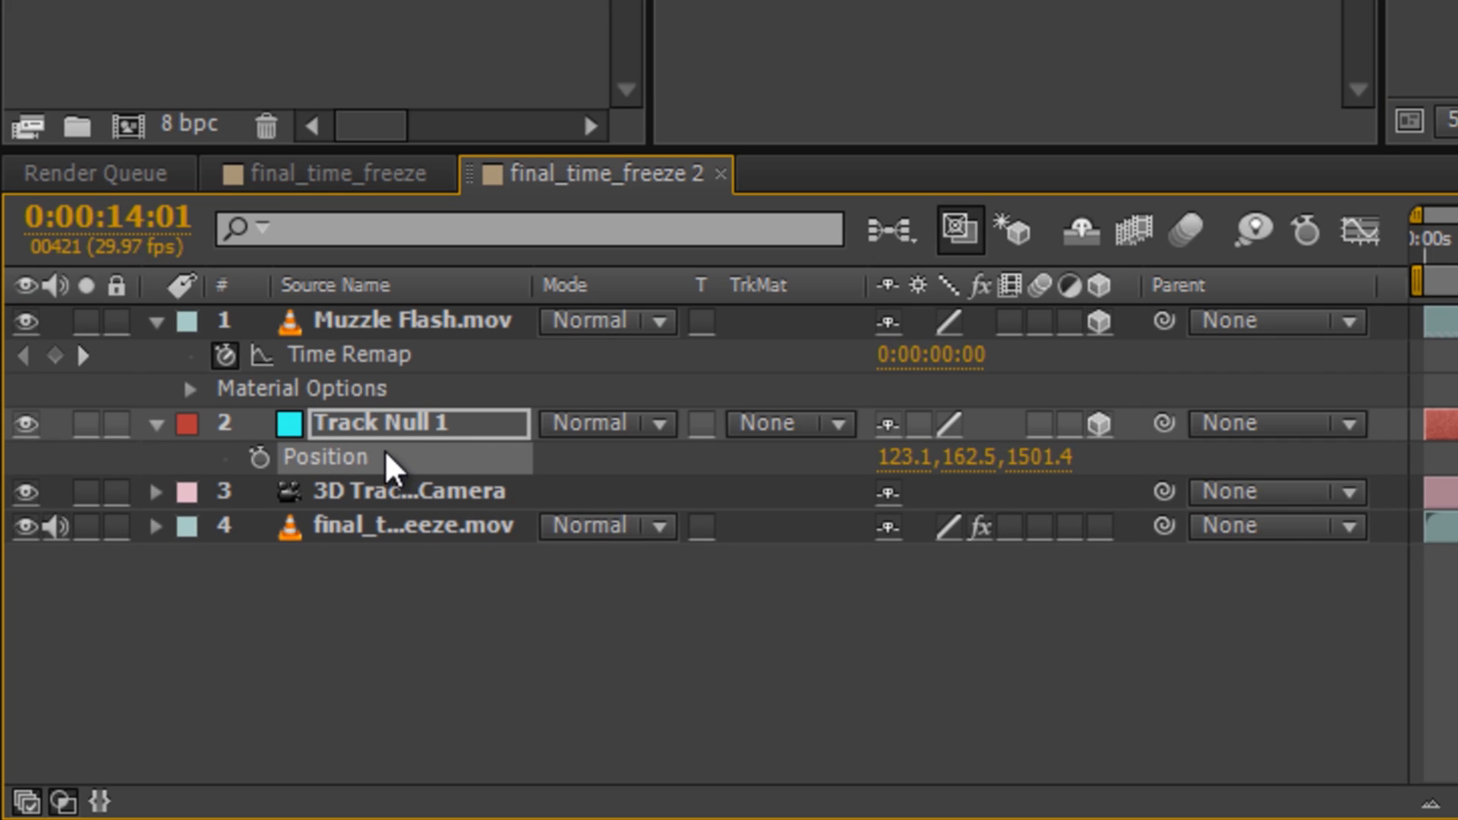
# Copy Track Null 1's Position value for pasting onto the Muzzle Flash layer.
pyautogui.click(423, 320)
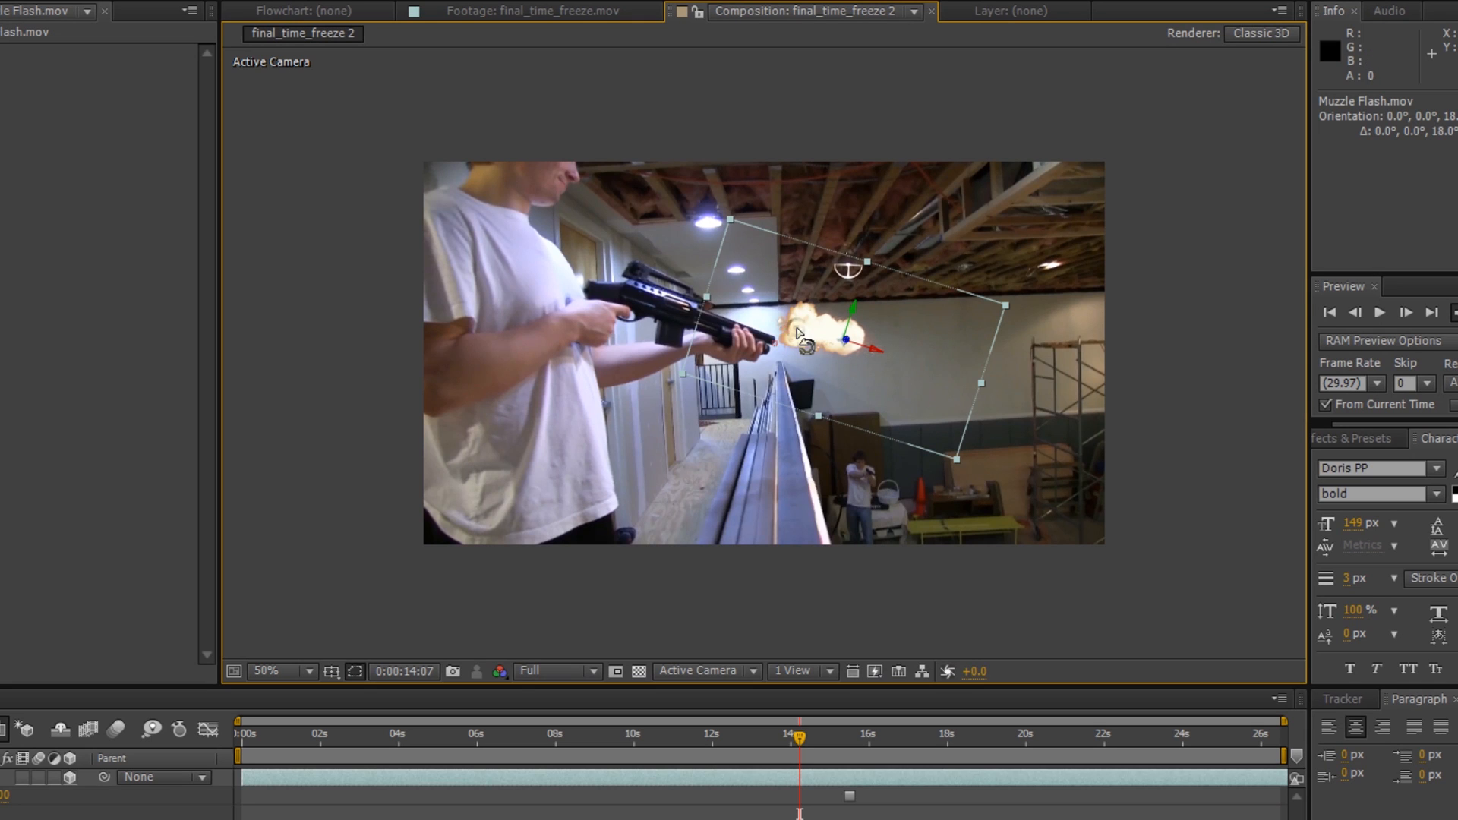
# Nudge the muzzle flash onto the barrel tip and scrub frames to check it stays put.
pyautogui.moveTo(805, 335); pyautogui.dragTo(814, 363)
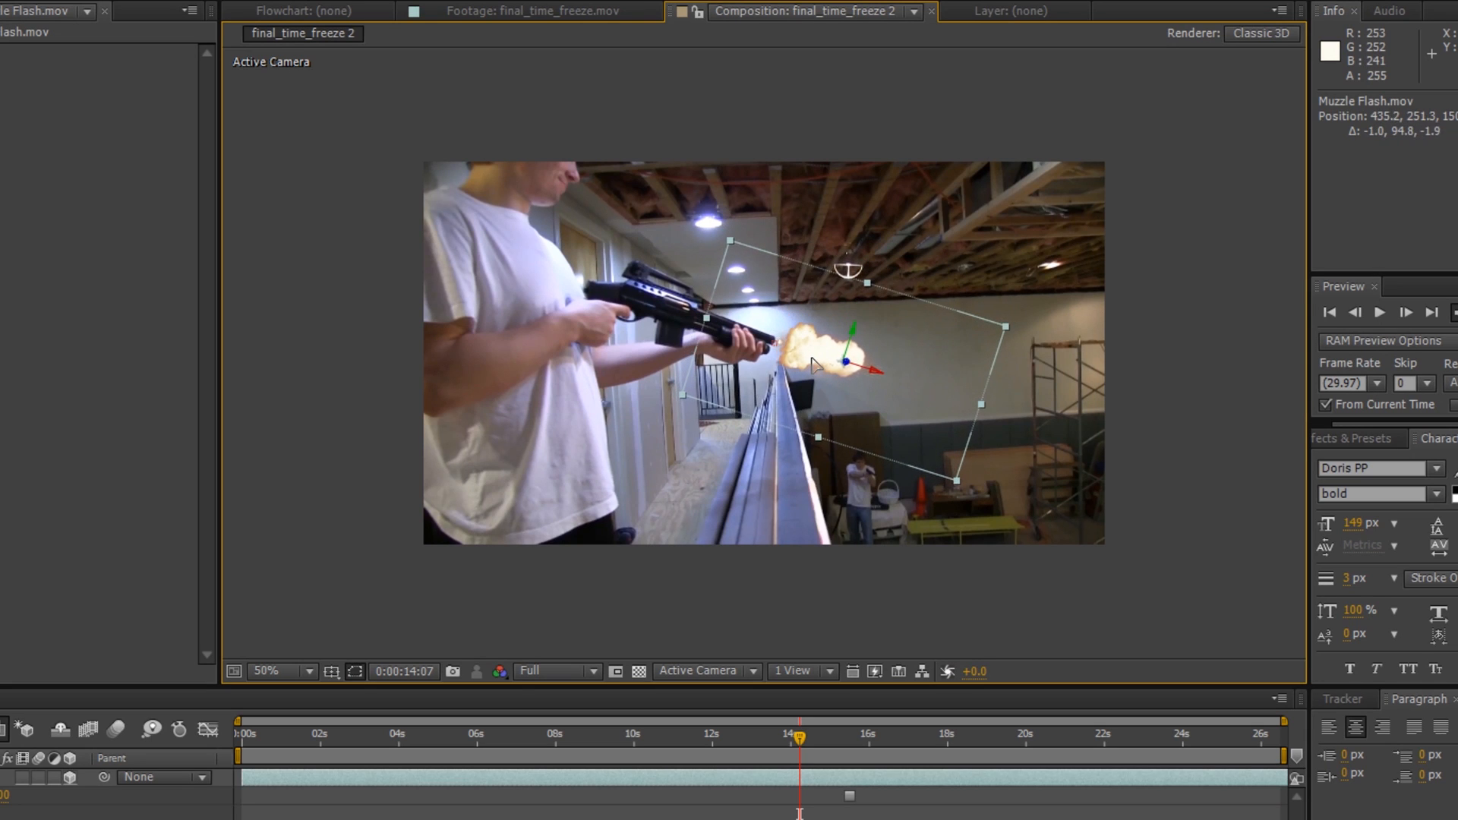
pyautogui.click(800, 735)
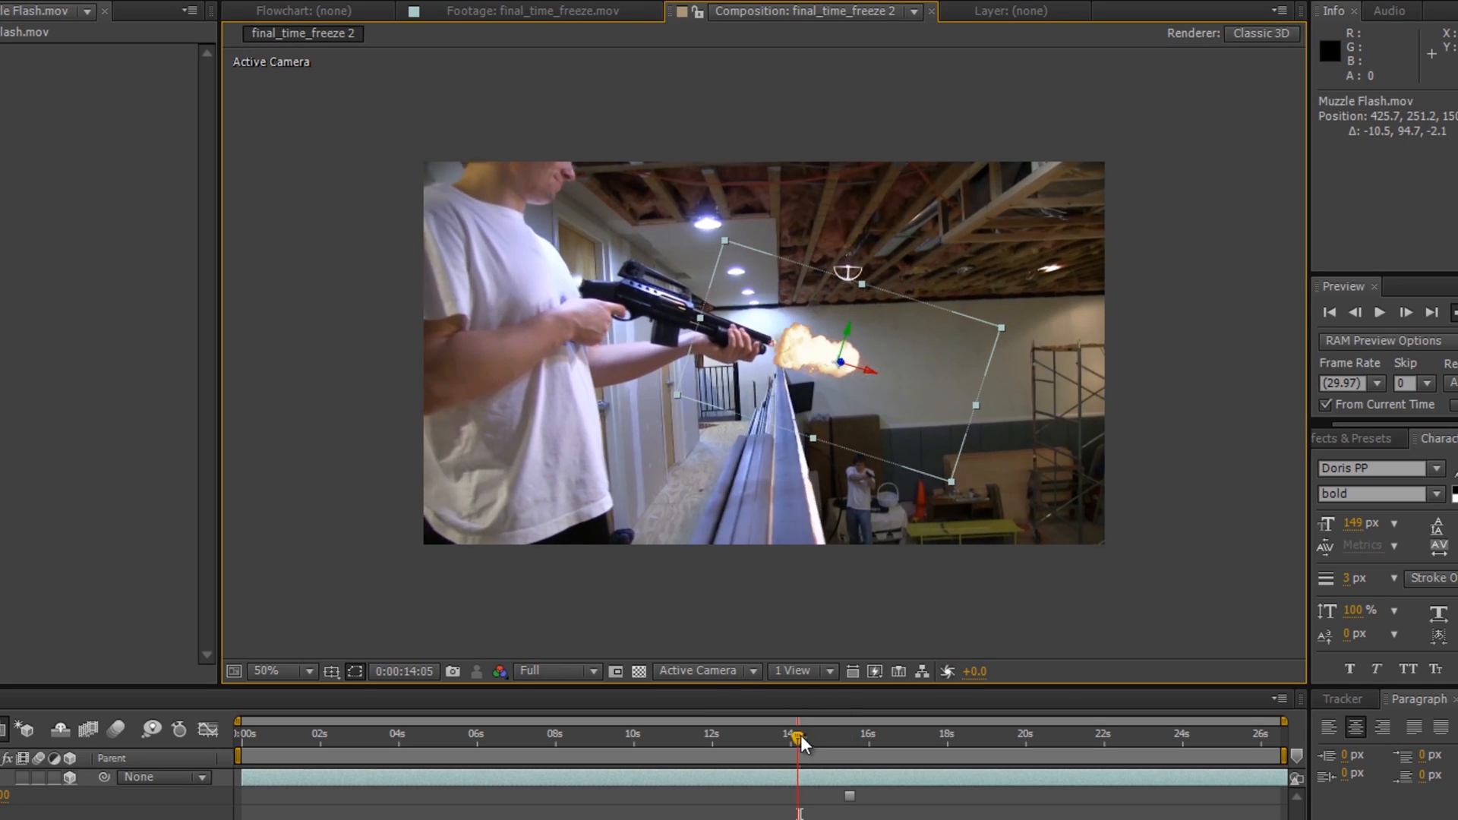
pyautogui.moveTo(798, 735); pyautogui.dragTo(789, 734)
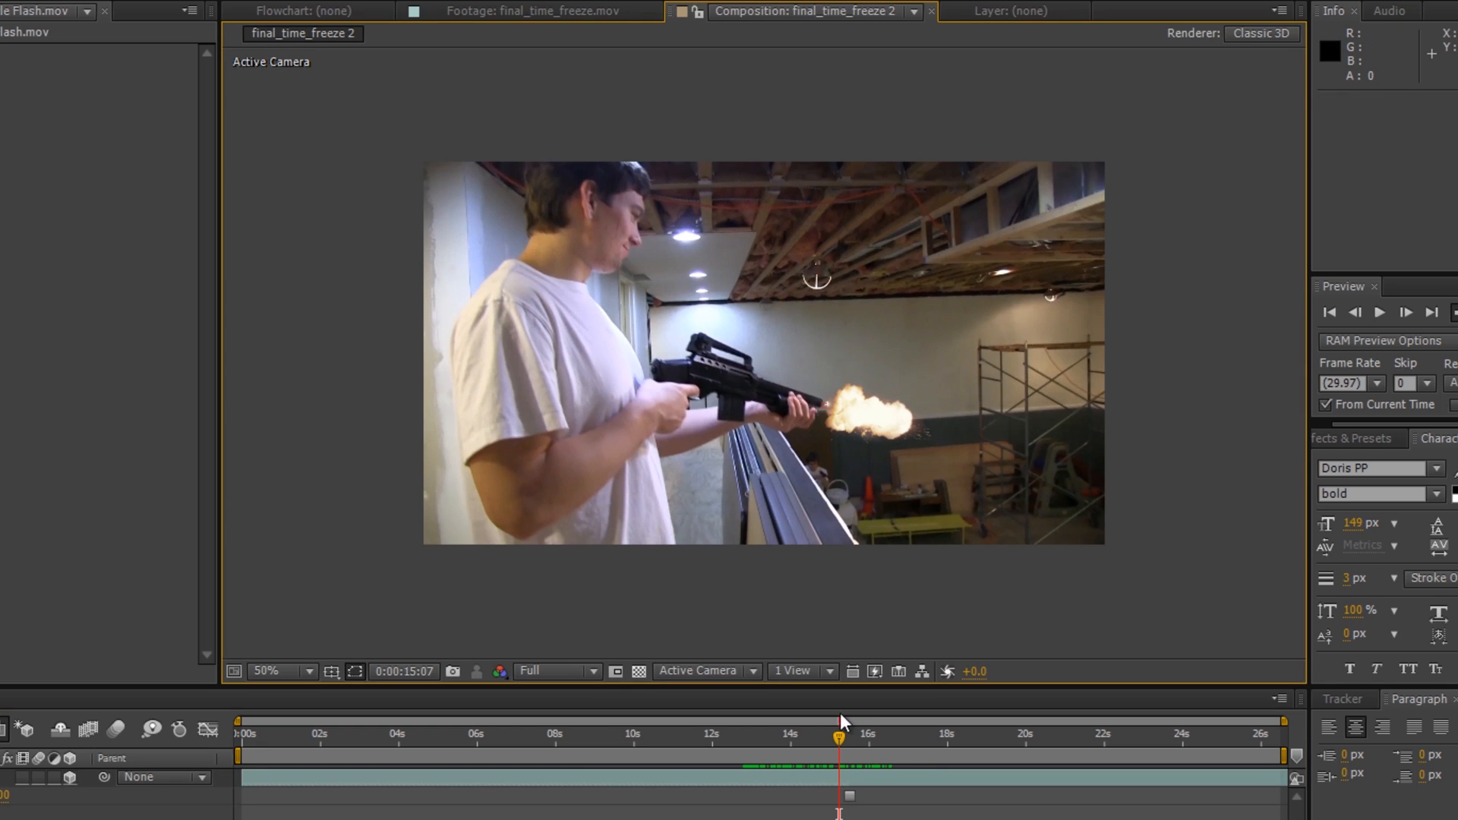
pyautogui.moveTo(838, 735); pyautogui.dragTo(915, 736)
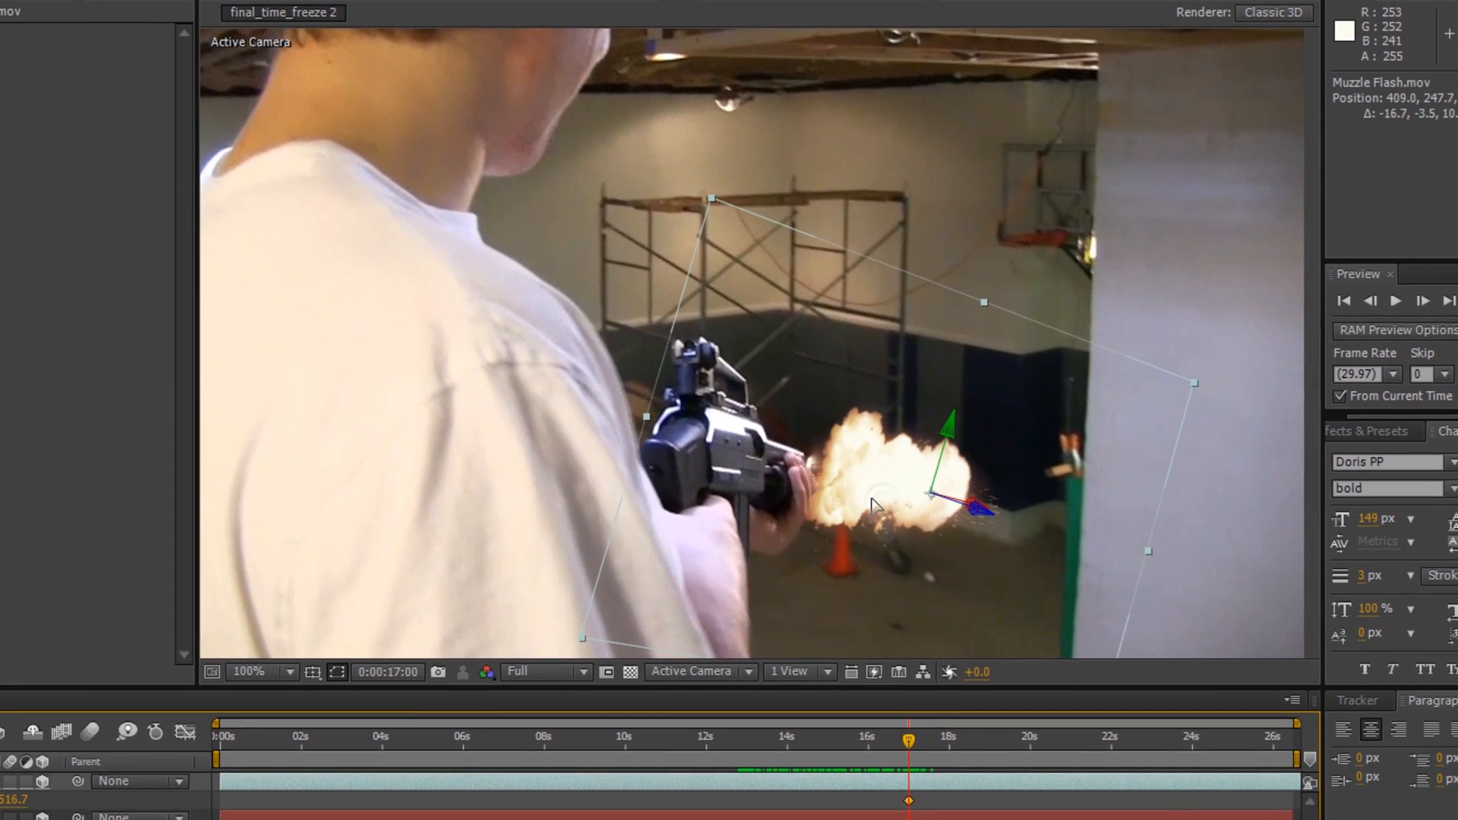
# Keyframe the flash's Position at several times between 14–17 s to hold it on the gun tip.
pyautogui.moveTo(906, 749); pyautogui.dragTo(856, 749)
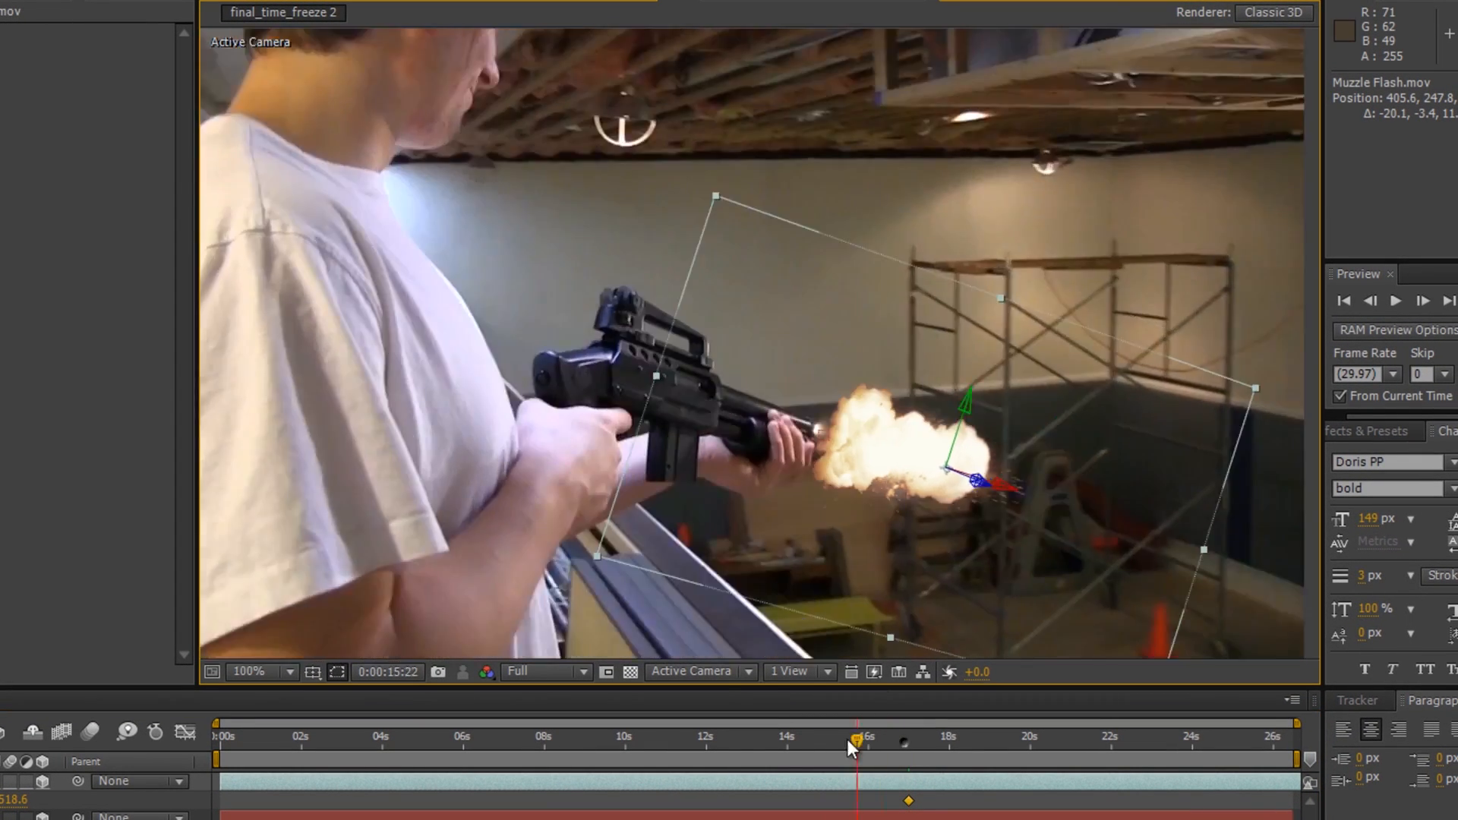
pyautogui.moveTo(856, 736); pyautogui.dragTo(739, 736)
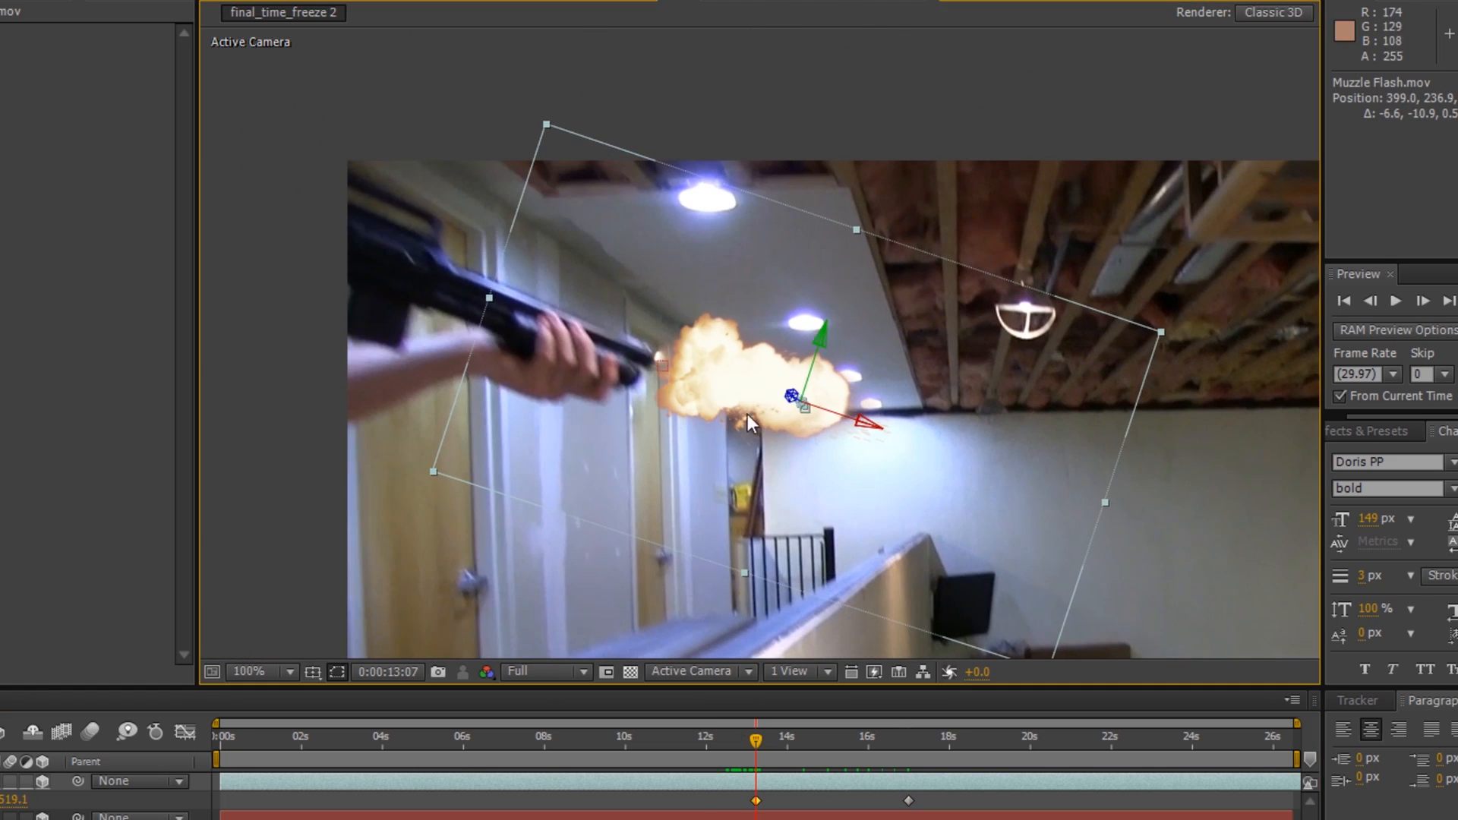
pyautogui.click(791, 737)
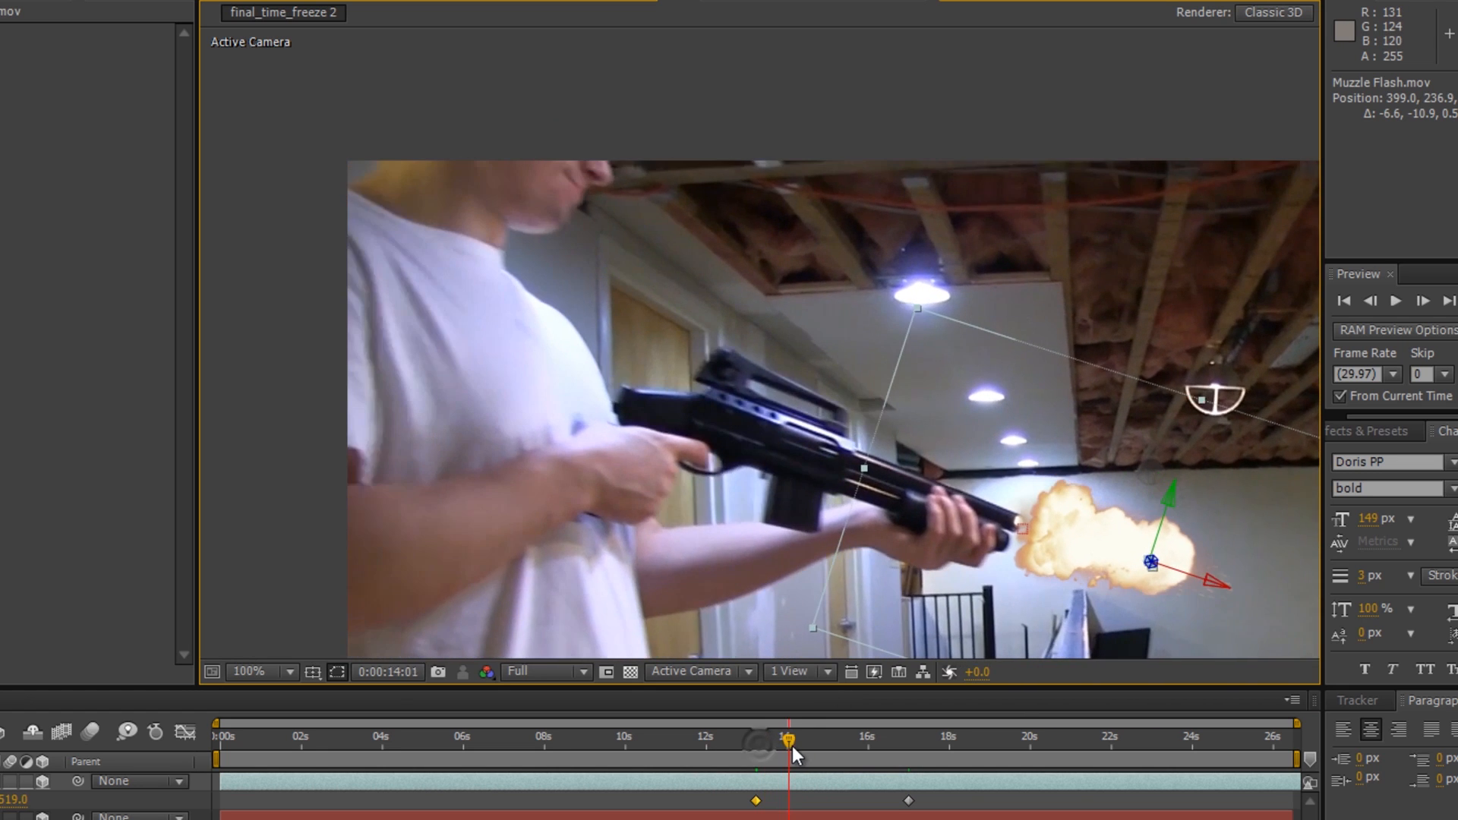
pyautogui.moveTo(790, 737); pyautogui.dragTo(830, 738)
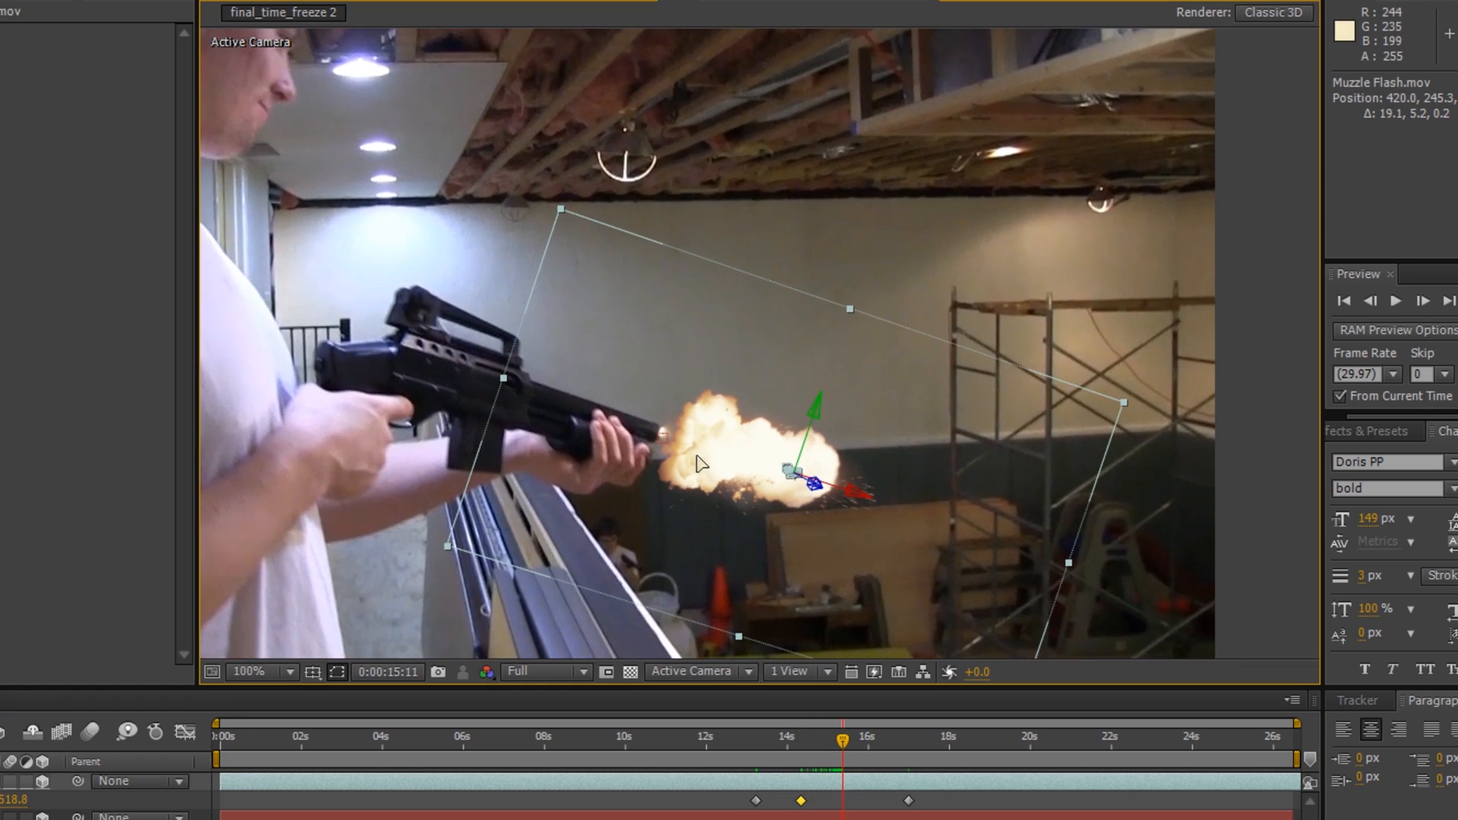
pyautogui.moveTo(842, 737); pyautogui.dragTo(866, 738)
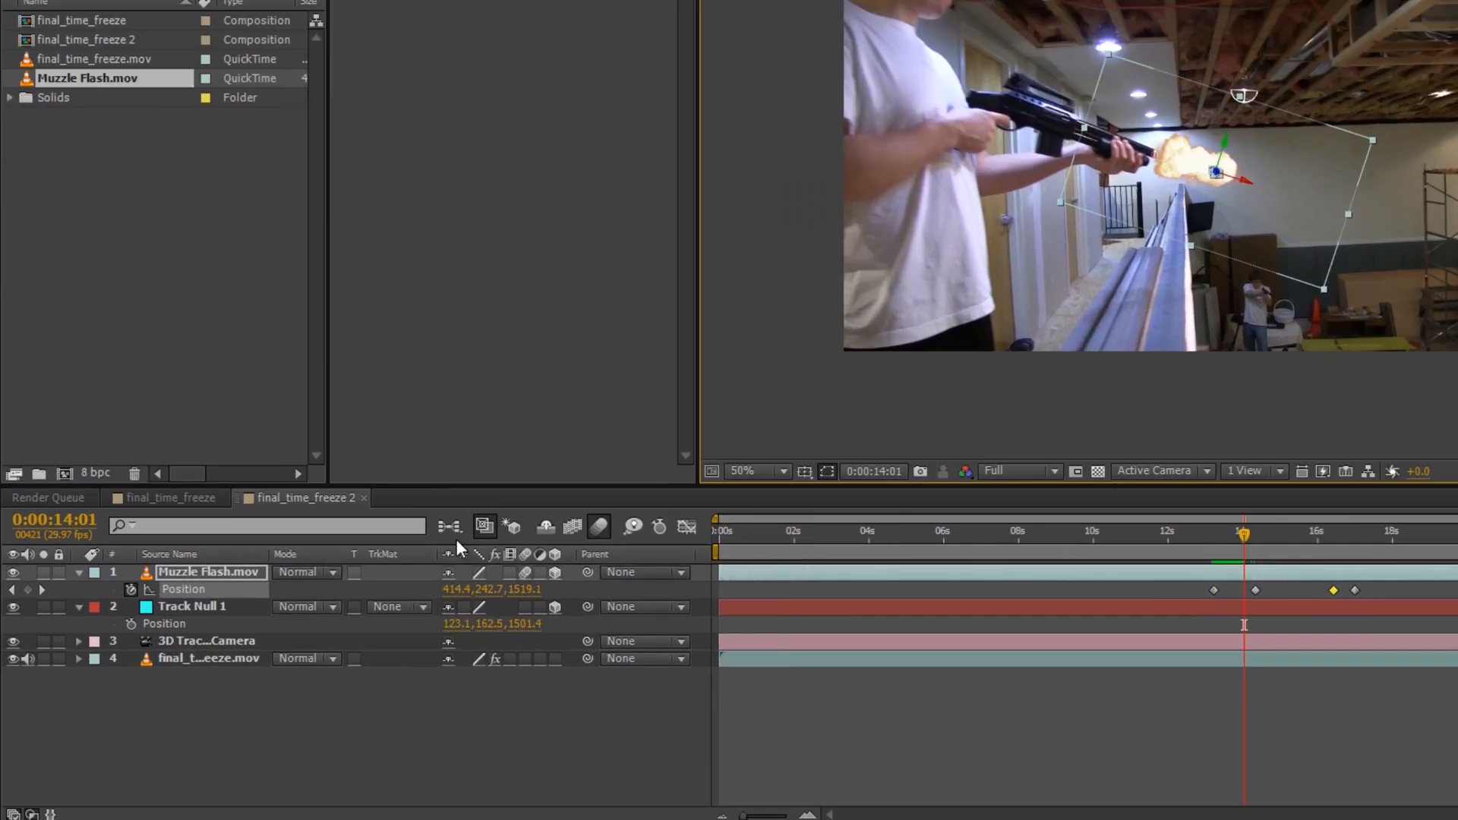
# Set the Muzzle Flash to Add mode, duplicate it, and tilt the copy's Orientation.
pyautogui.click(307, 572)
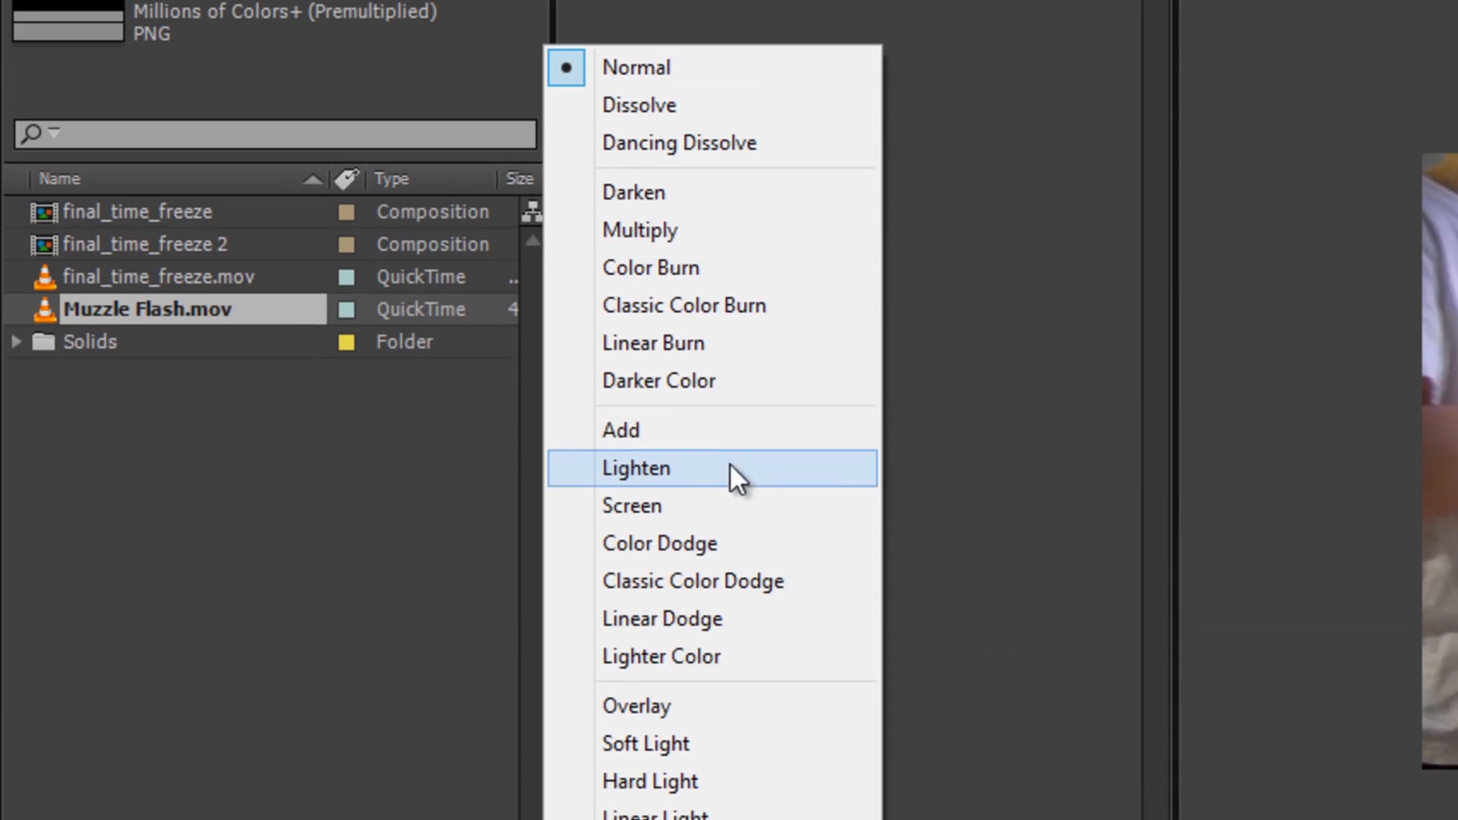
pyautogui.click(635, 467)
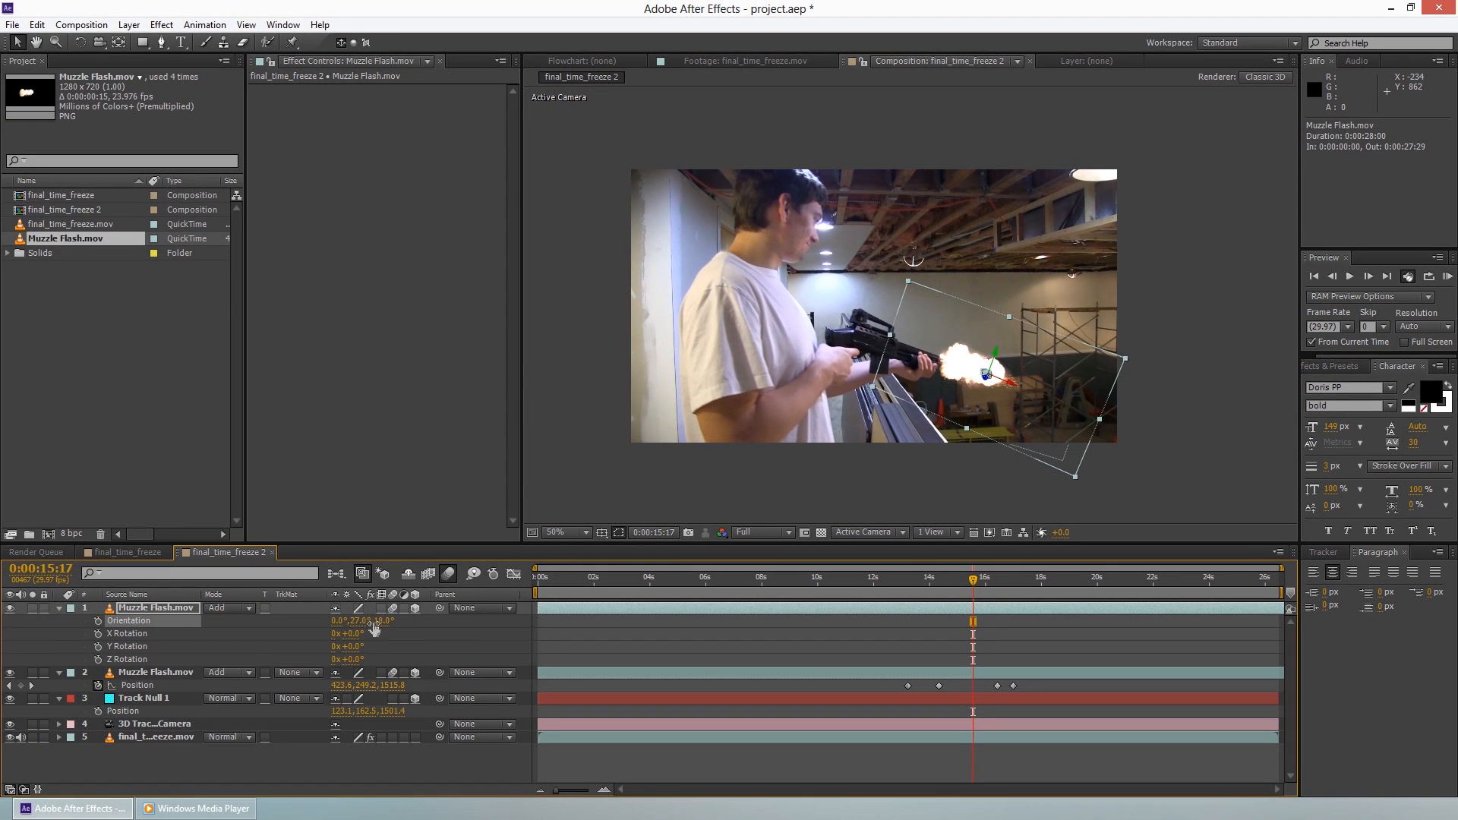
pyautogui.moveTo(354, 621); pyautogui.dragTo(391, 620)
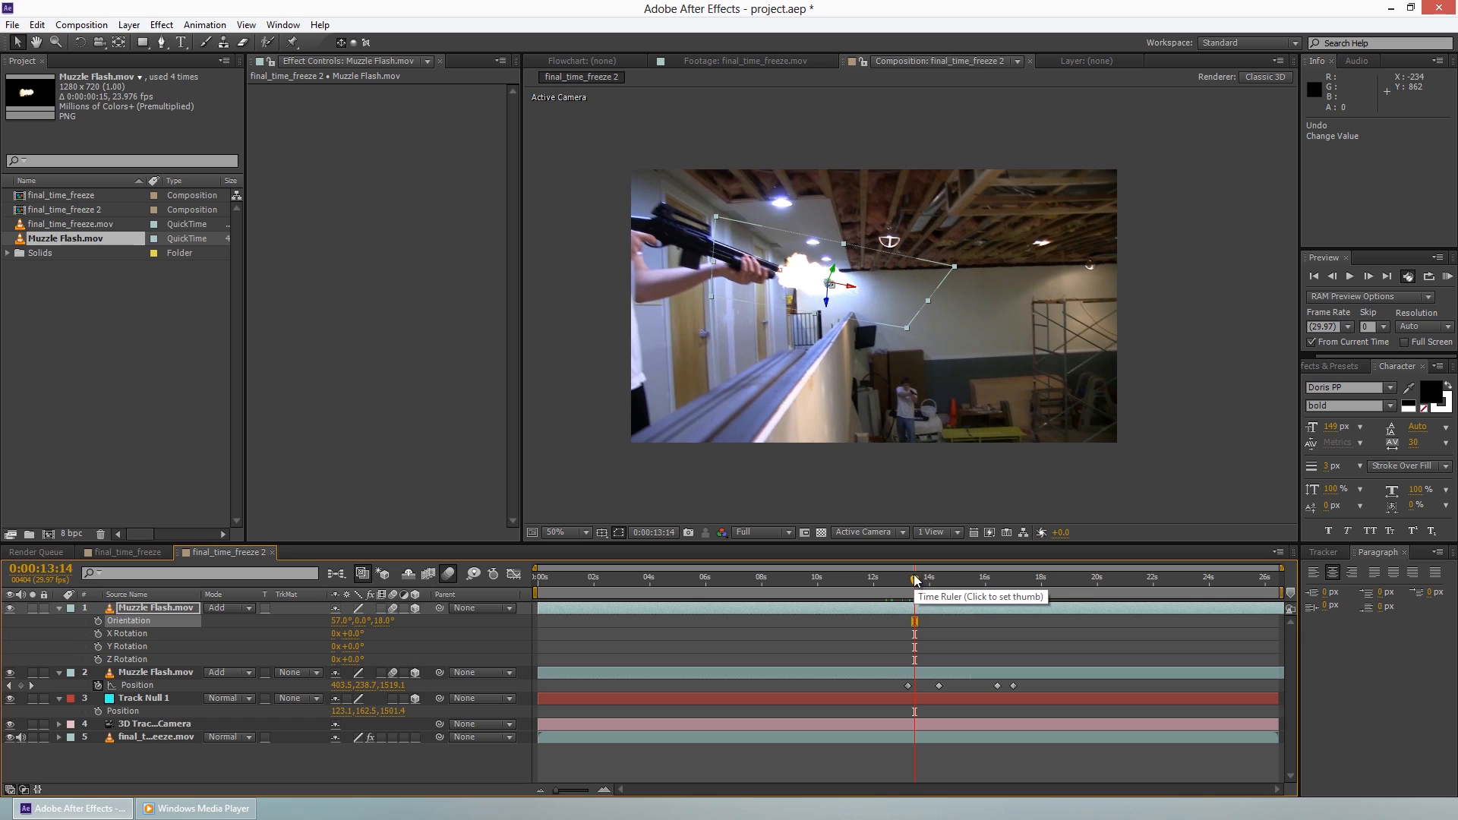
pyautogui.click(890, 577)
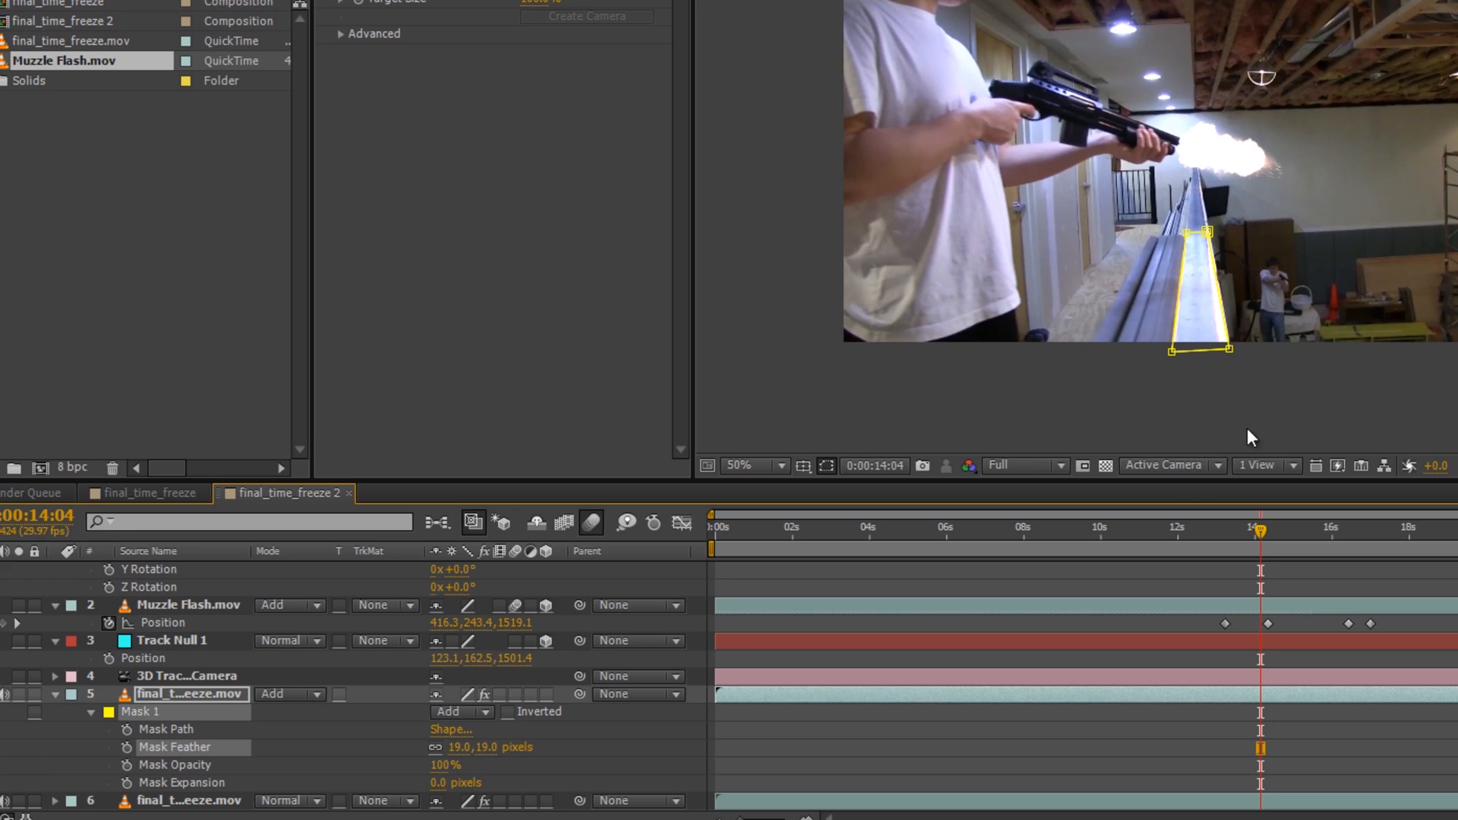
# Raise Mask Feather on the railing glow mask to soften its edge.
pyautogui.moveTo(1174, 349); pyautogui.dragTo(1097, 346)
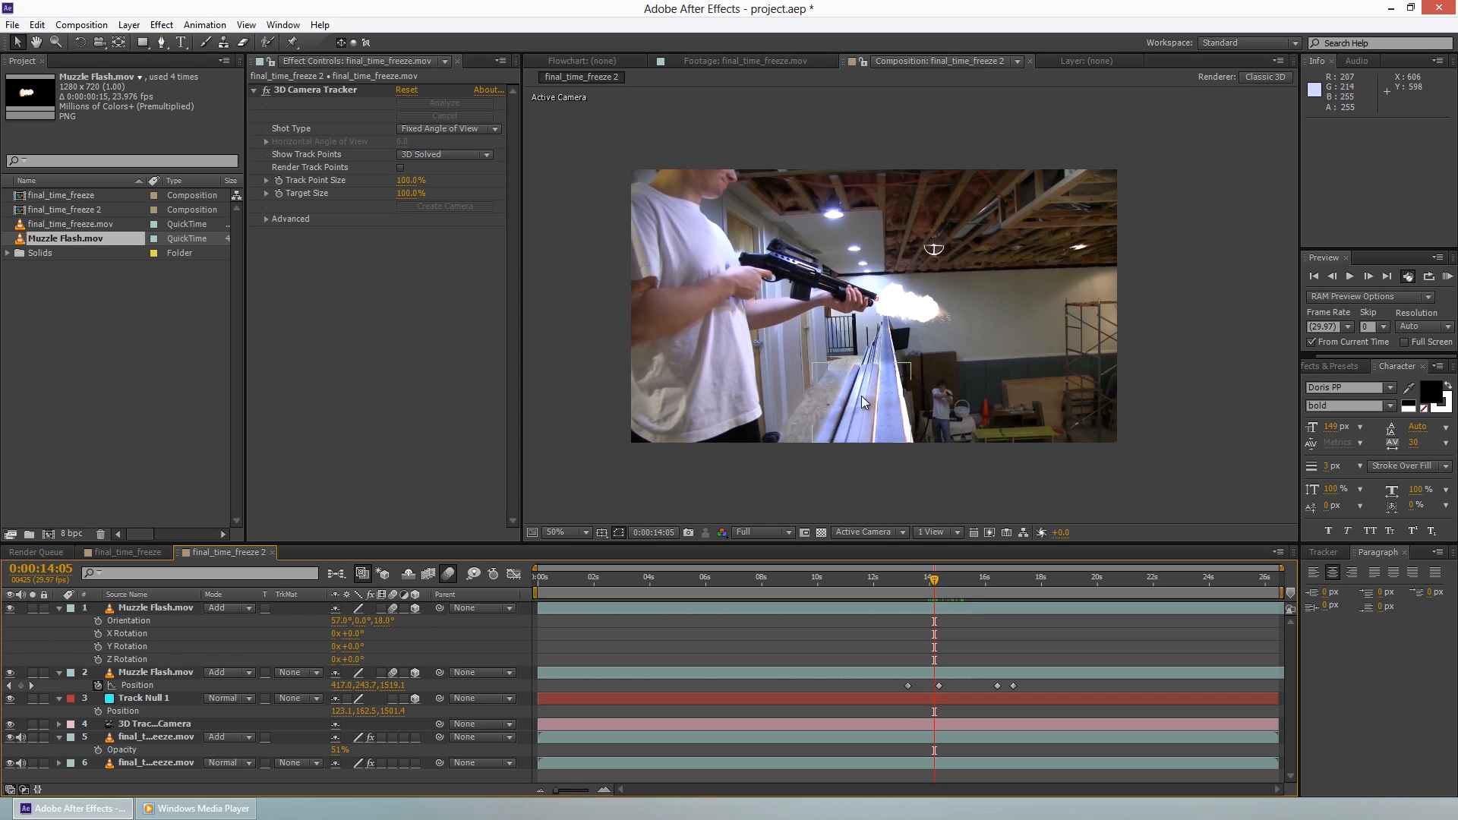
pyautogui.moveTo(917, 476)
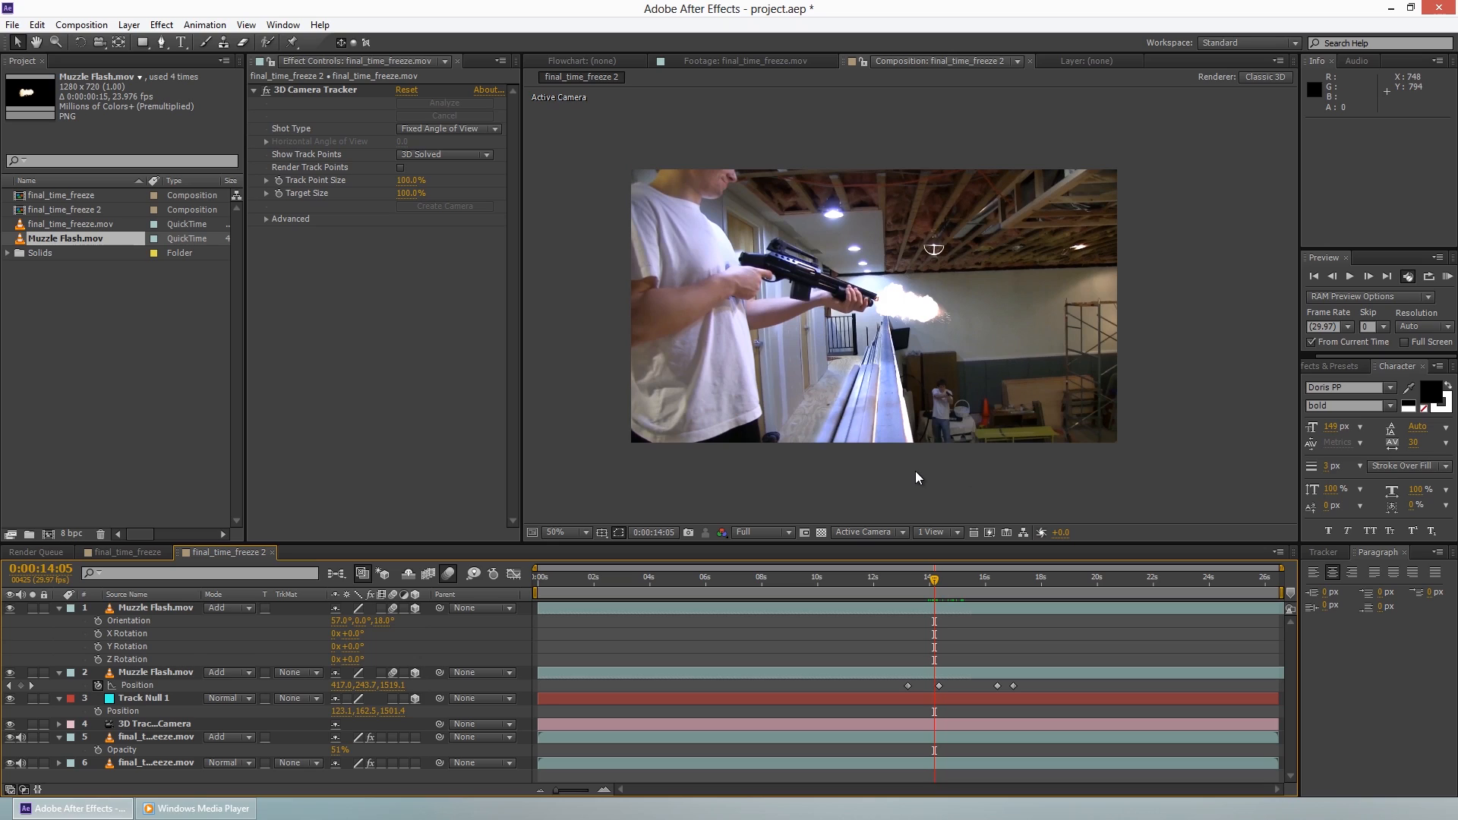
pyautogui.moveTo(902, 484)
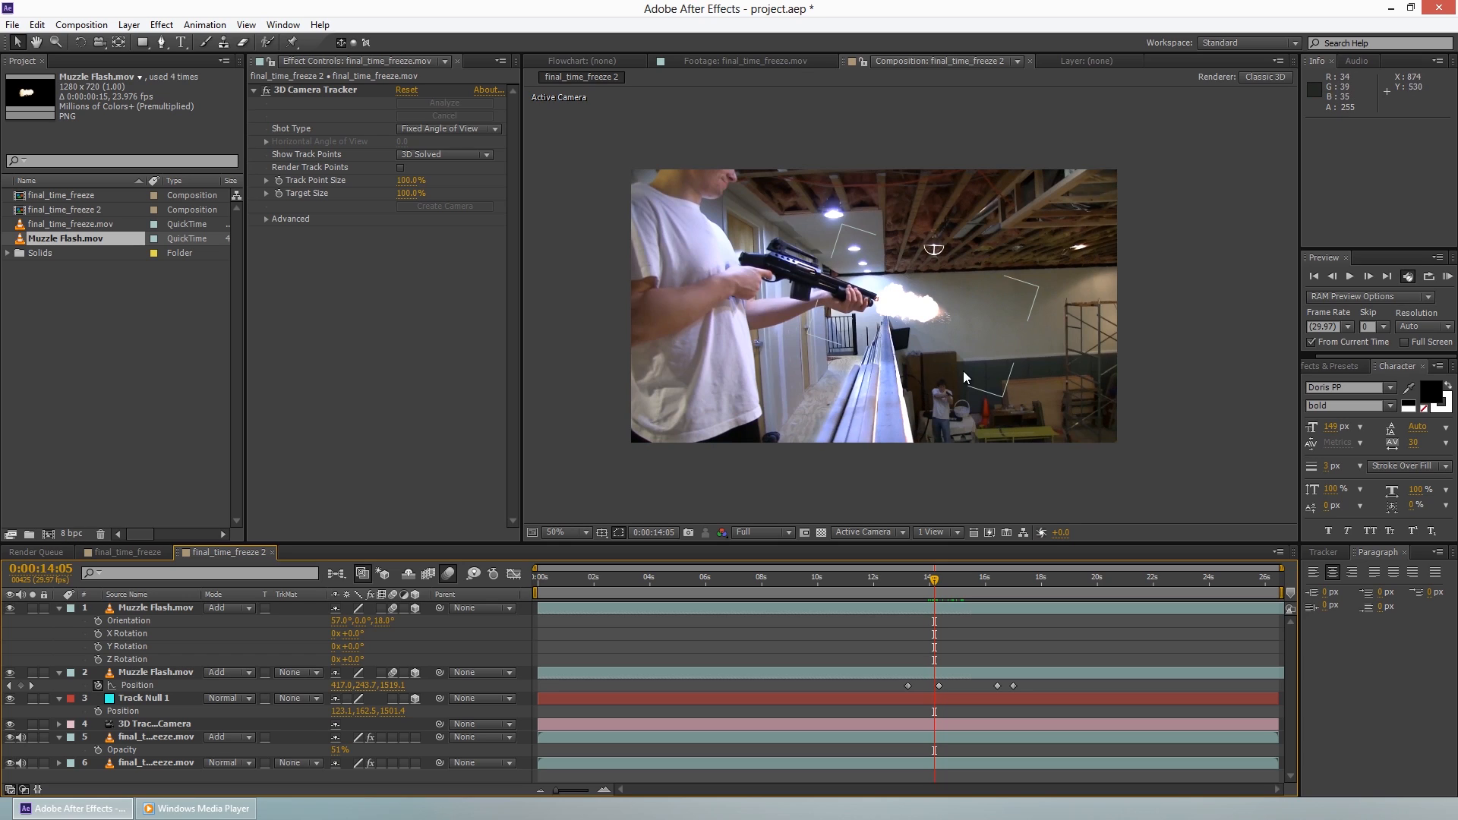
pyautogui.moveTo(1048, 351)
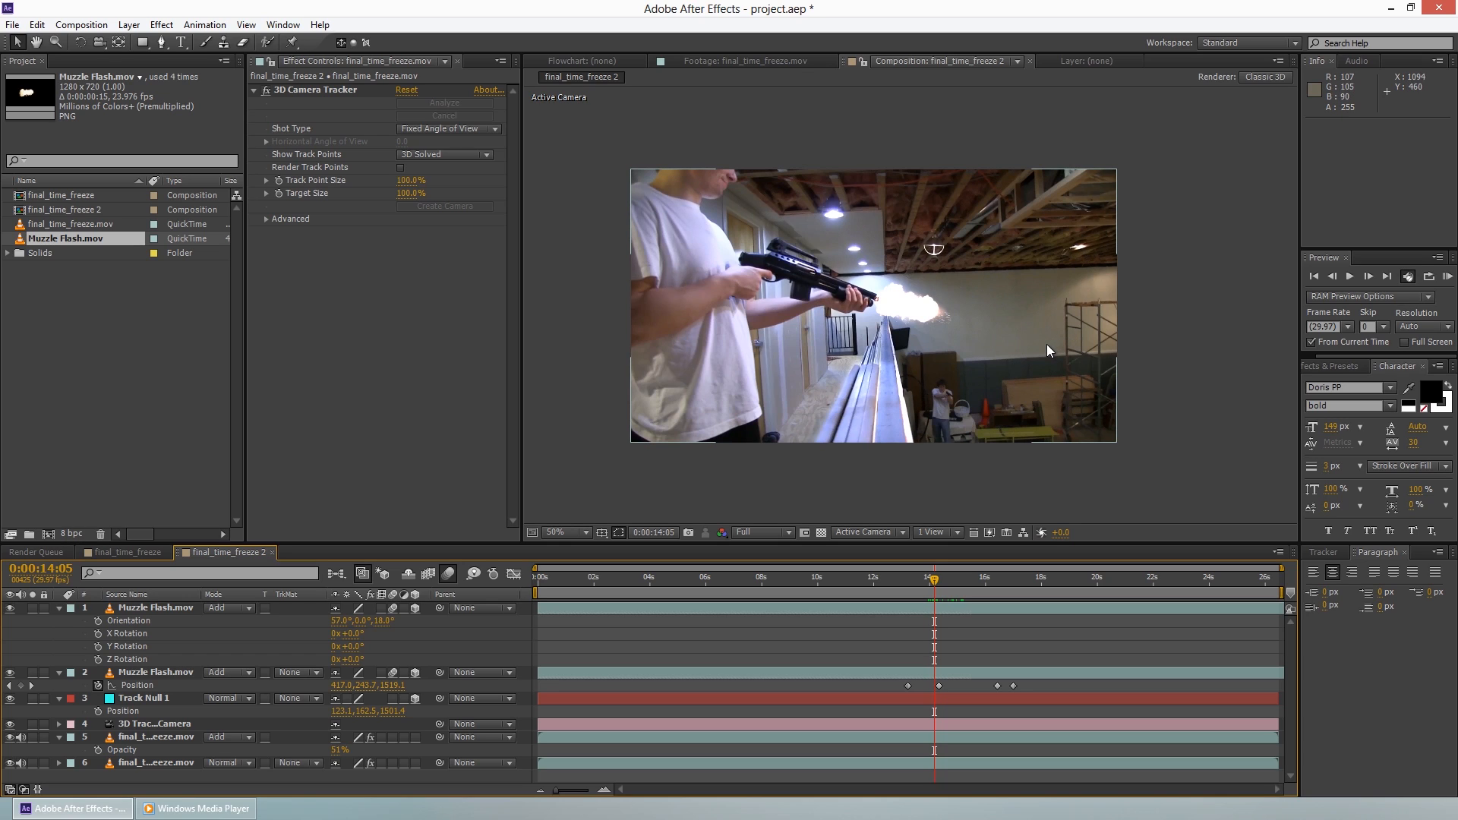
pyautogui.moveTo(1041, 360)
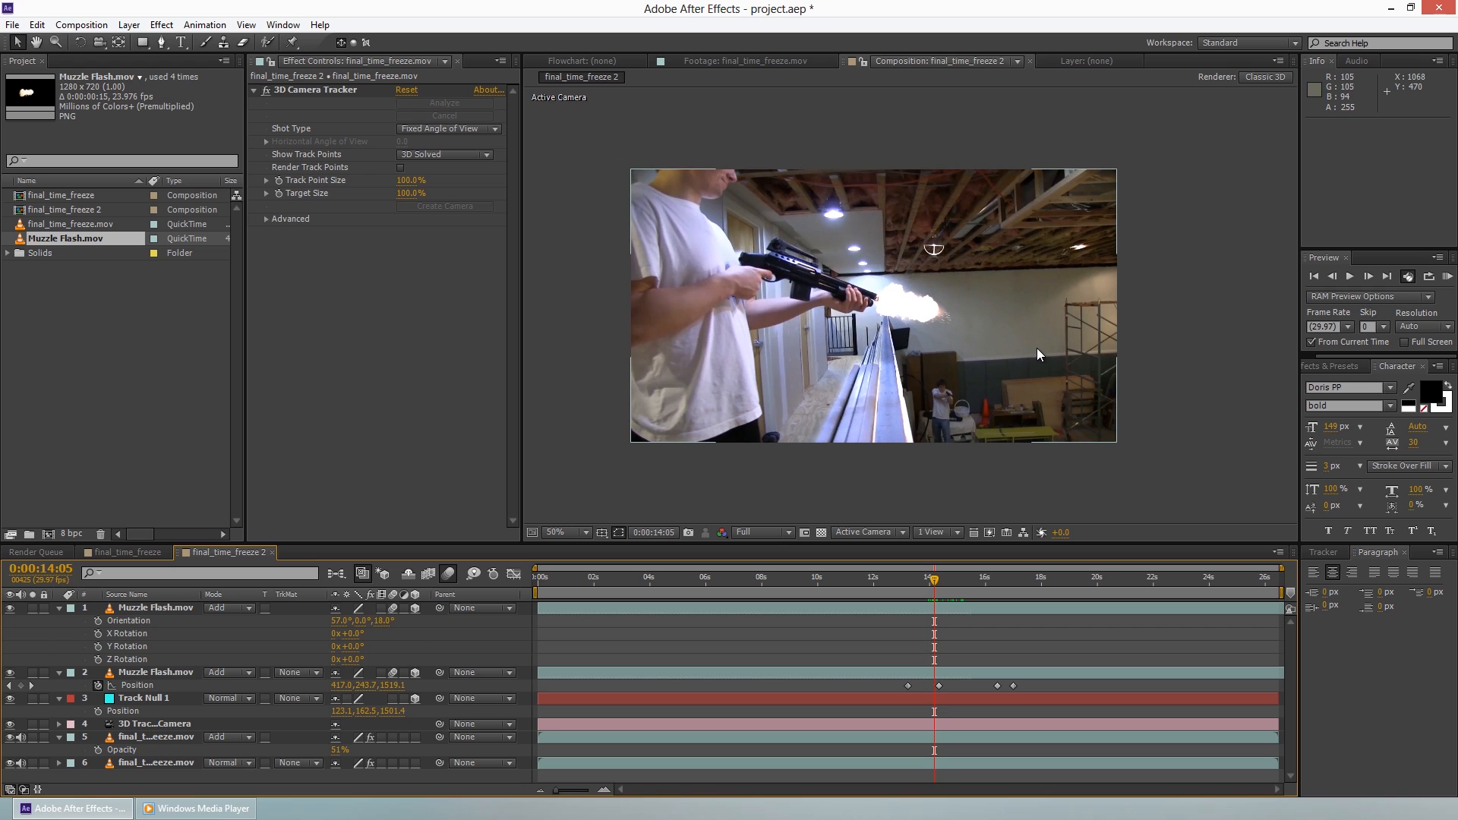
pyautogui.click(842, 576)
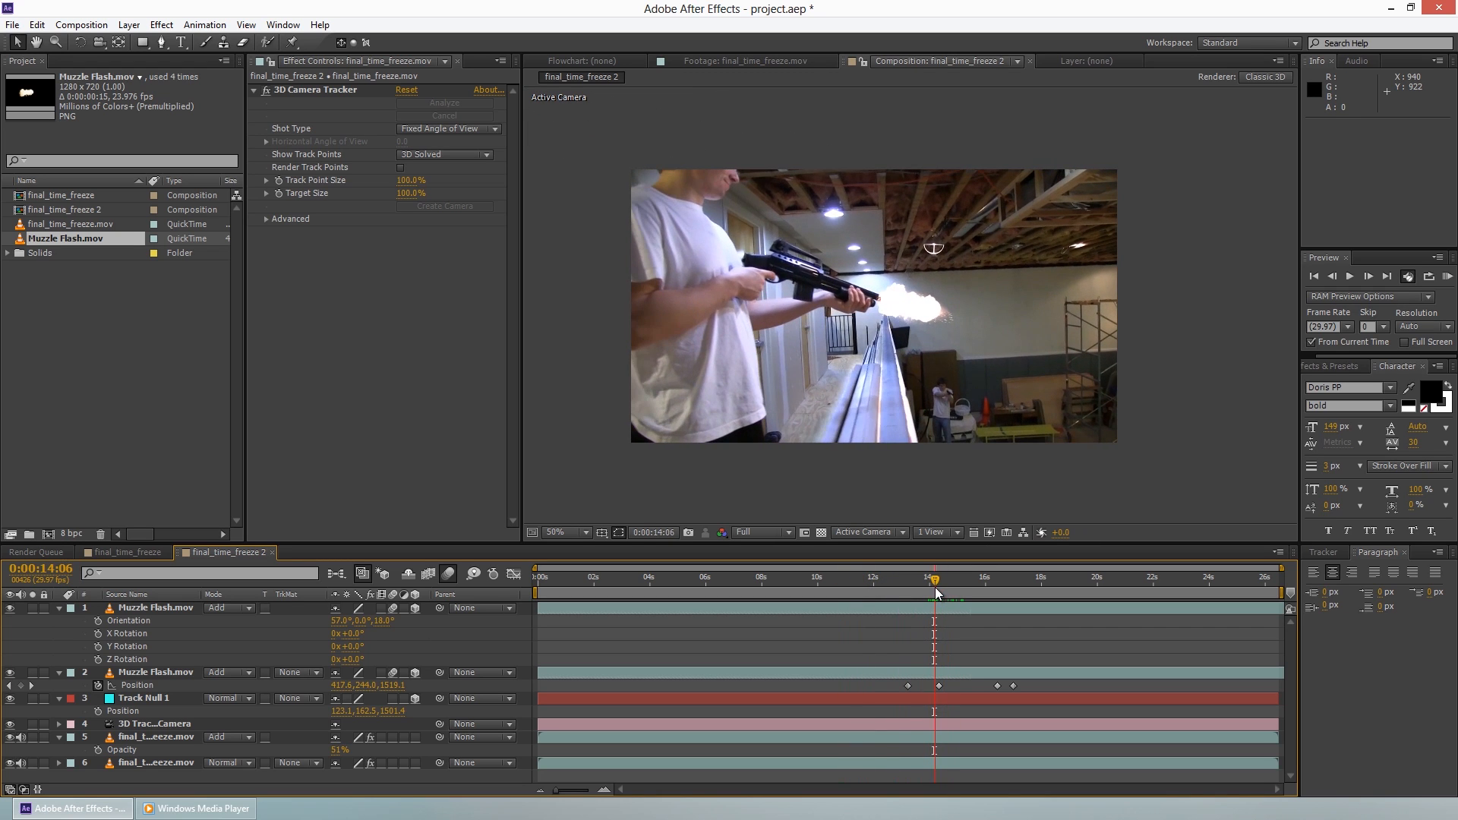
pyautogui.moveTo(935, 604)
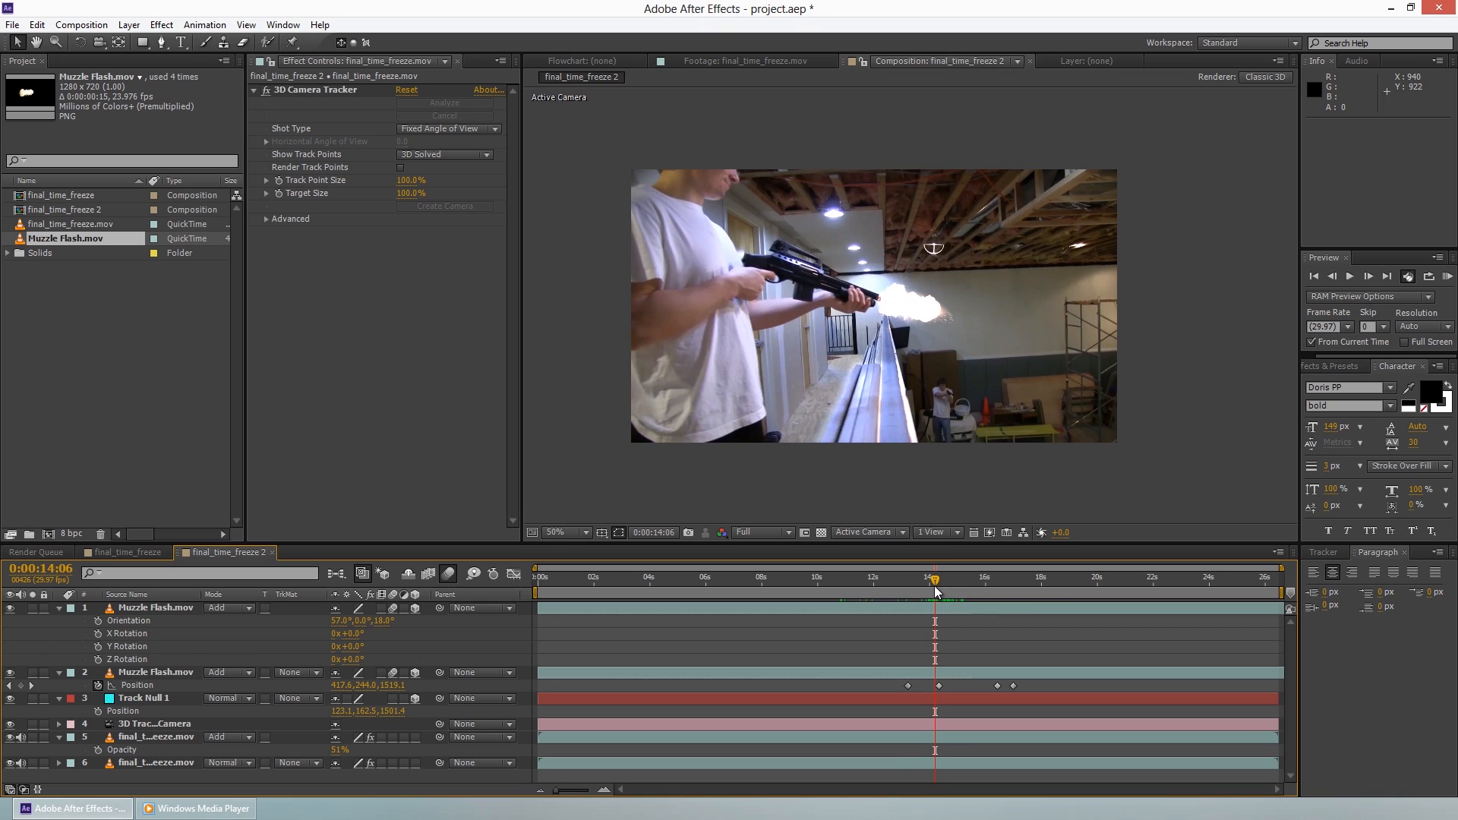
pyautogui.moveTo(945, 505)
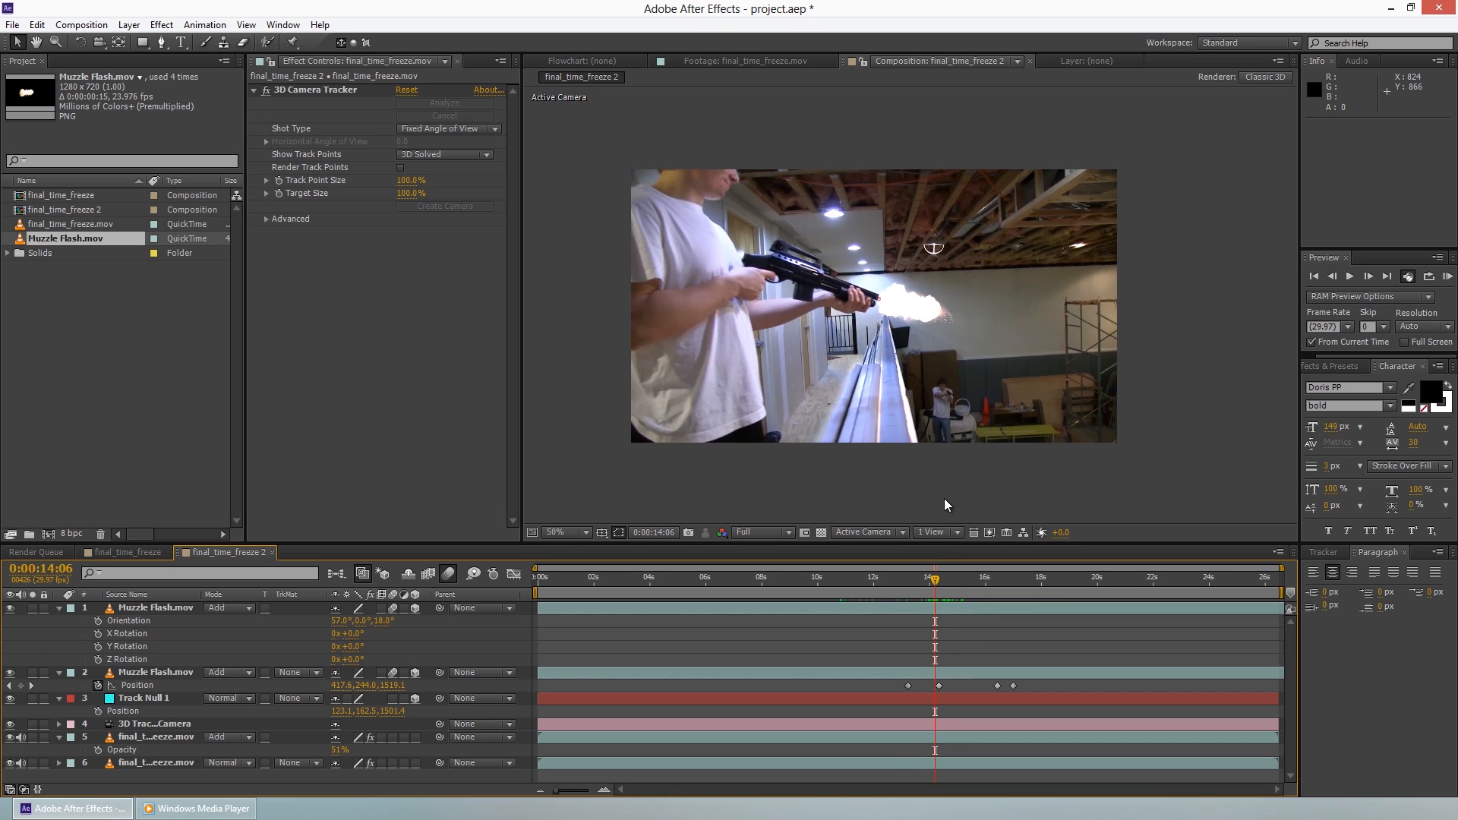